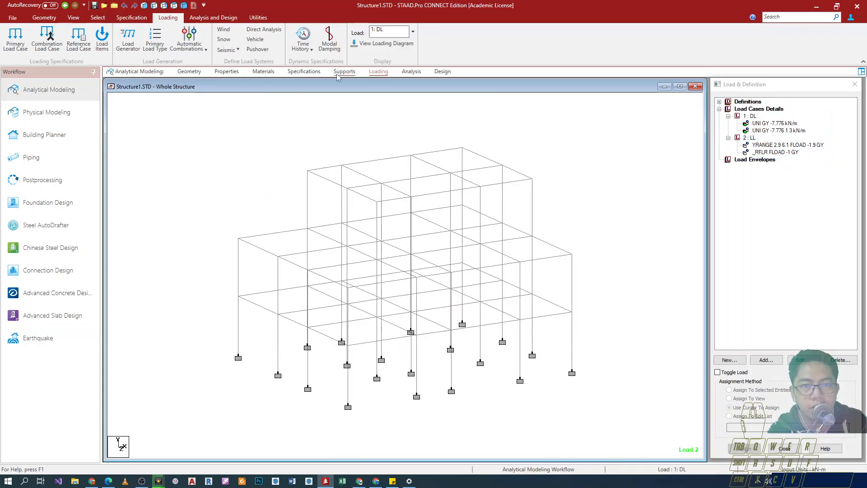
Review the support and load definitions and expand the load cases details.
{"action": "left_click", "coordinate": [344, 71]}
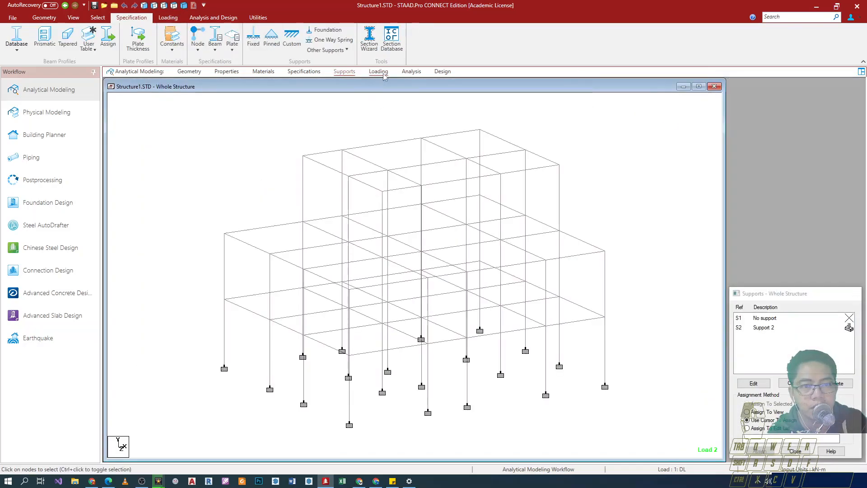
{"action": "left_click", "coordinate": [379, 71]}
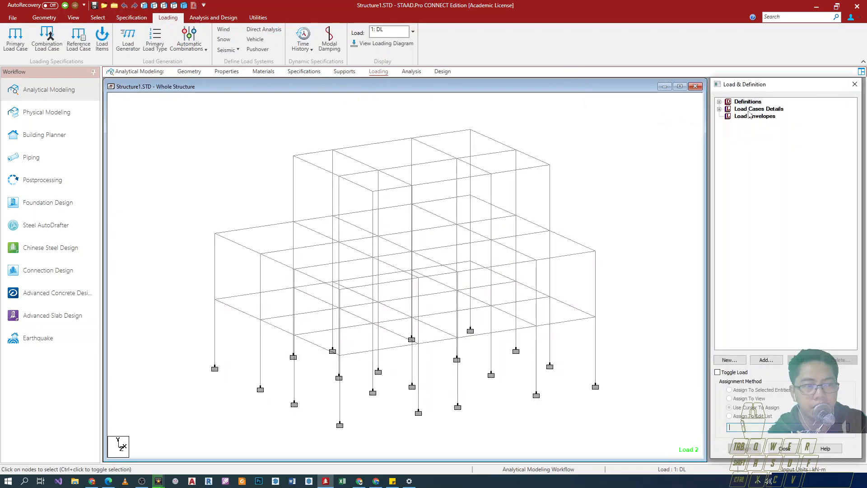
{"action": "left_click", "coordinate": [729, 108]}
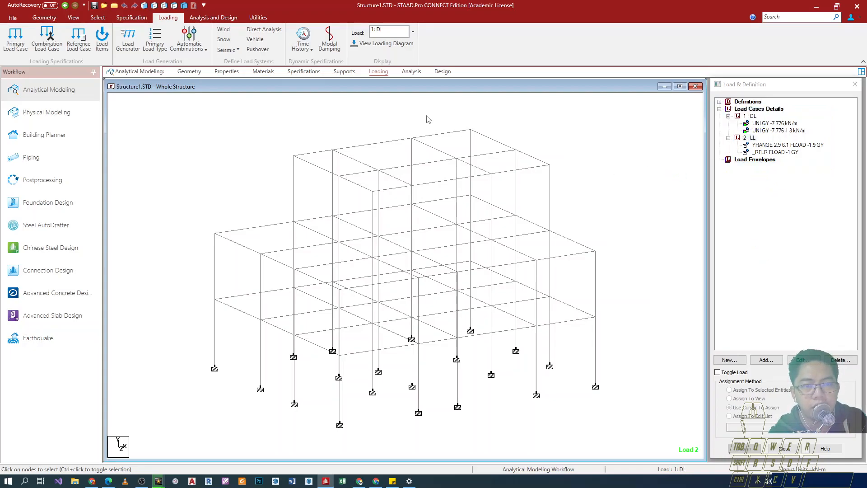
{"action": "mouse_move", "coordinate": [407, 75]}
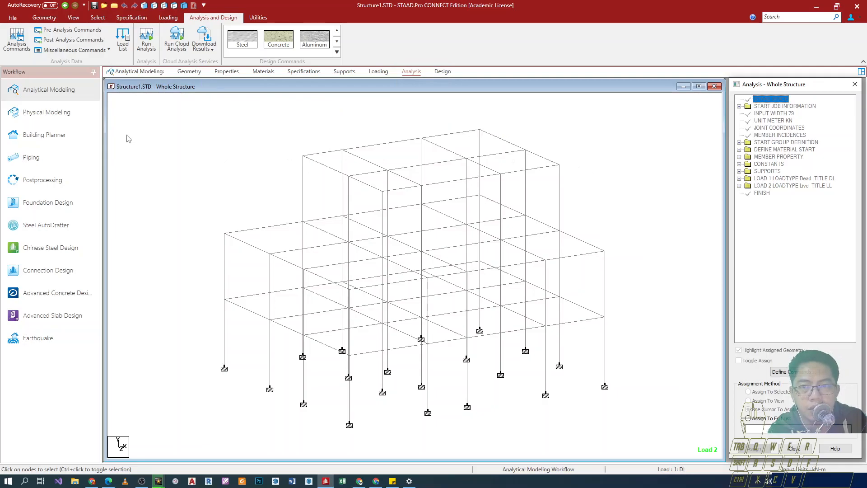
Select STAAD SPACE in the analysis tree and bring up the Analysis/Print Commands dialog.
{"action": "left_click", "coordinate": [16, 39]}
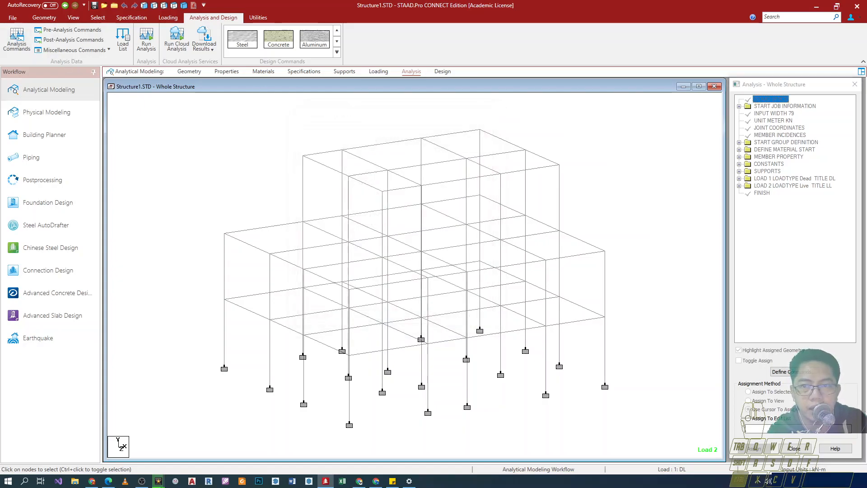
{"action": "left_click", "coordinate": [16, 38]}
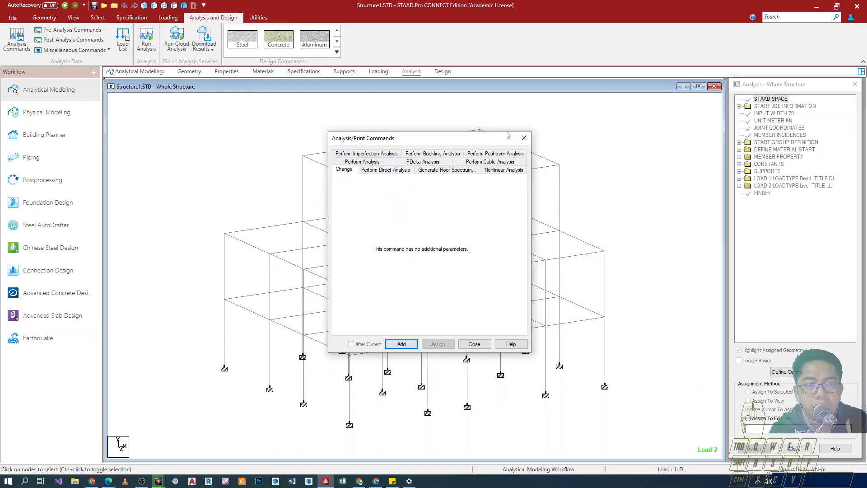
{"action": "mouse_move", "coordinate": [482, 148]}
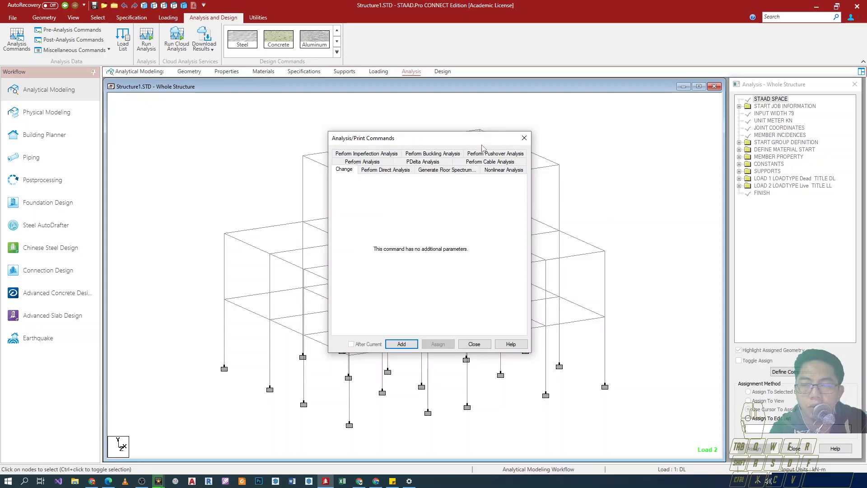
{"action": "mouse_move", "coordinate": [511, 147]}
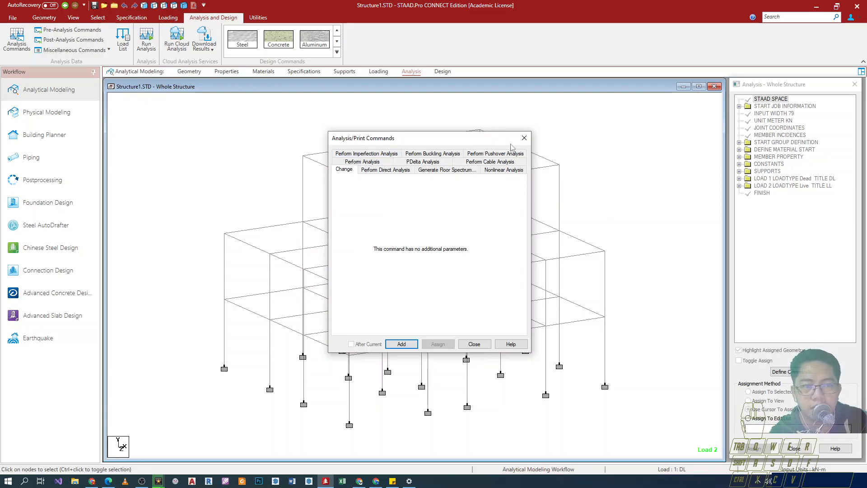
{"action": "mouse_move", "coordinate": [523, 137]}
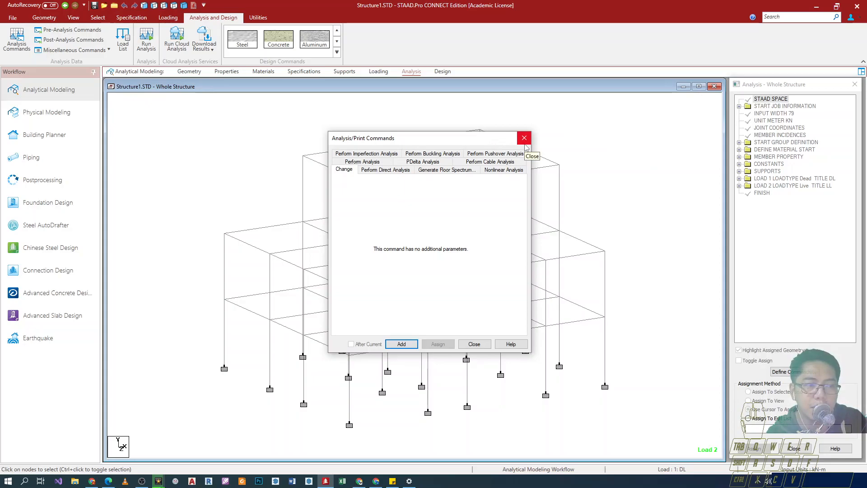
Add a Perform Analysis command with the No Print option to the input file.
{"action": "left_click", "coordinate": [523, 138]}
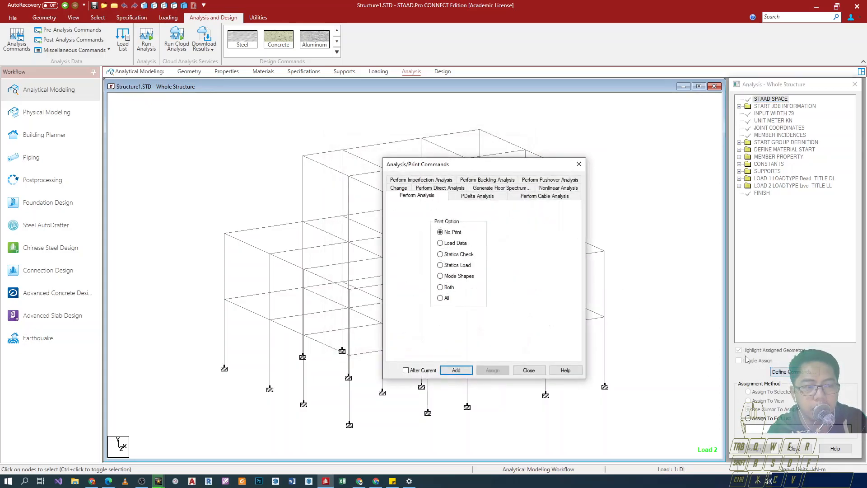
{"action": "left_click", "coordinate": [528, 370]}
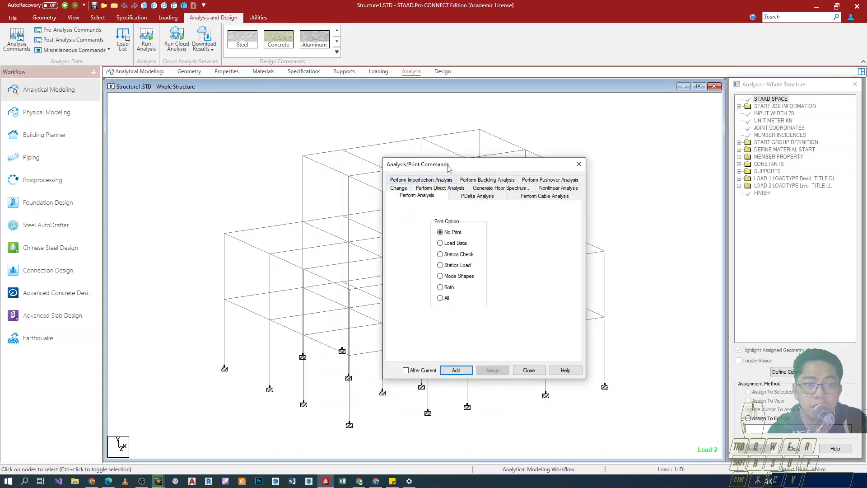
{"action": "left_click", "coordinate": [528, 370]}
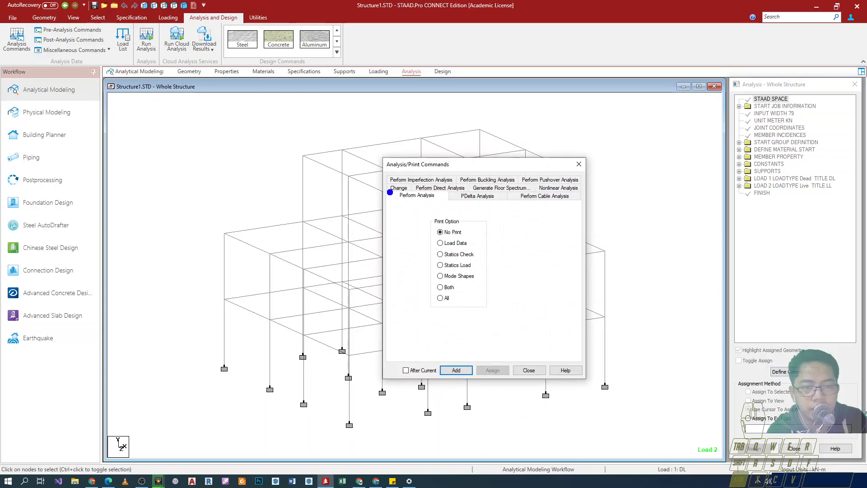
{"action": "left_click", "coordinate": [417, 195]}
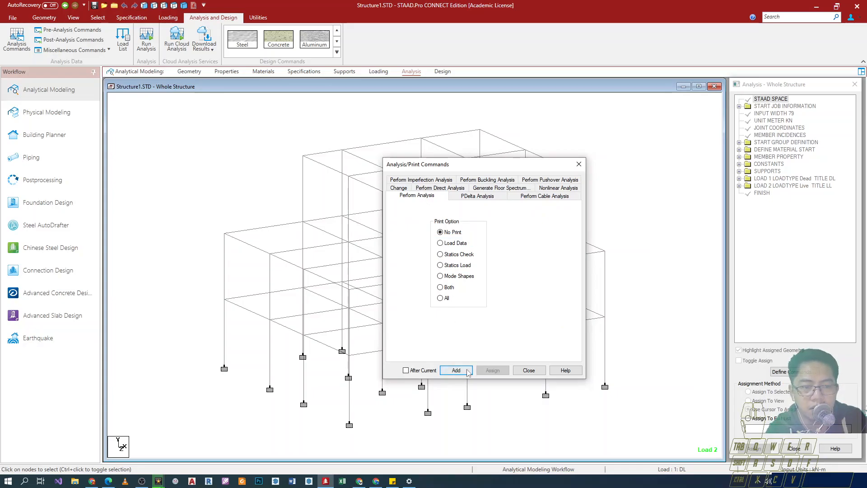
{"action": "left_click", "coordinate": [456, 370]}
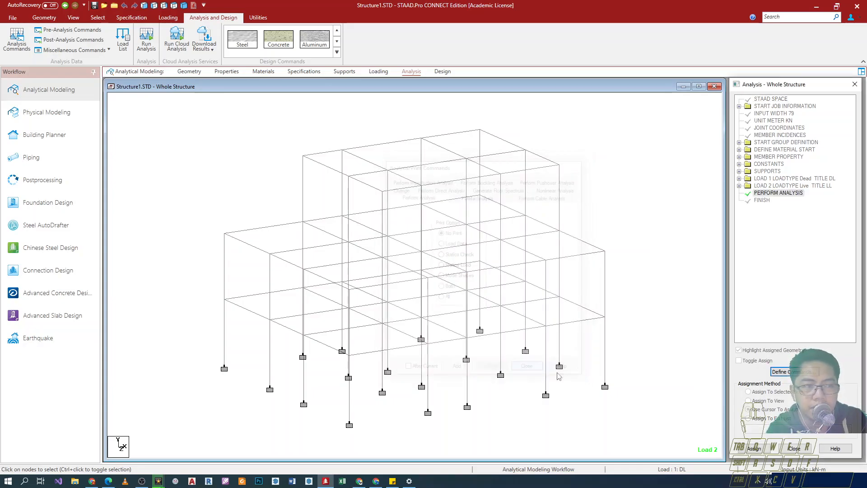
Close the commands dialog and beam info window, then show the Select ribbon tools.
{"action": "left_click", "coordinate": [525, 365]}
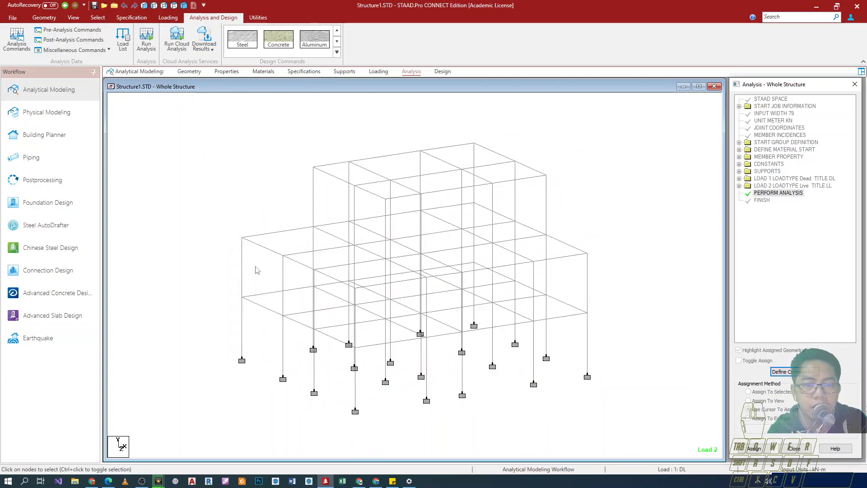
{"action": "mouse_move", "coordinate": [298, 255]}
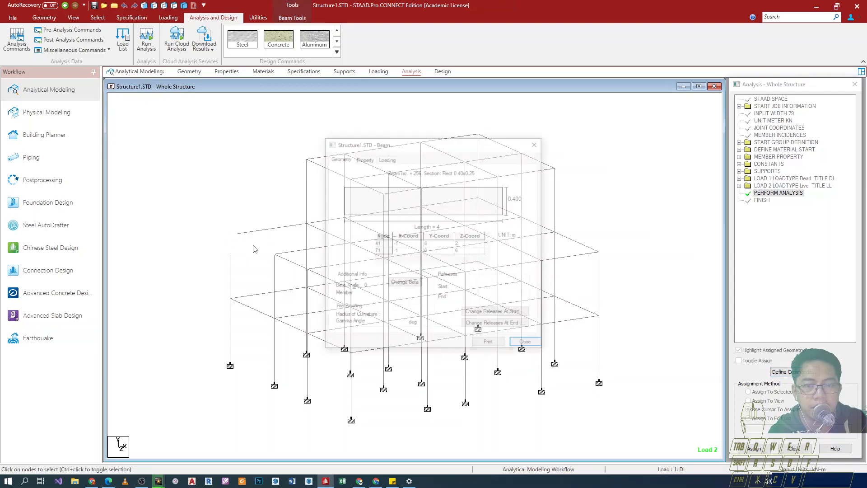
{"action": "left_click", "coordinate": [524, 341]}
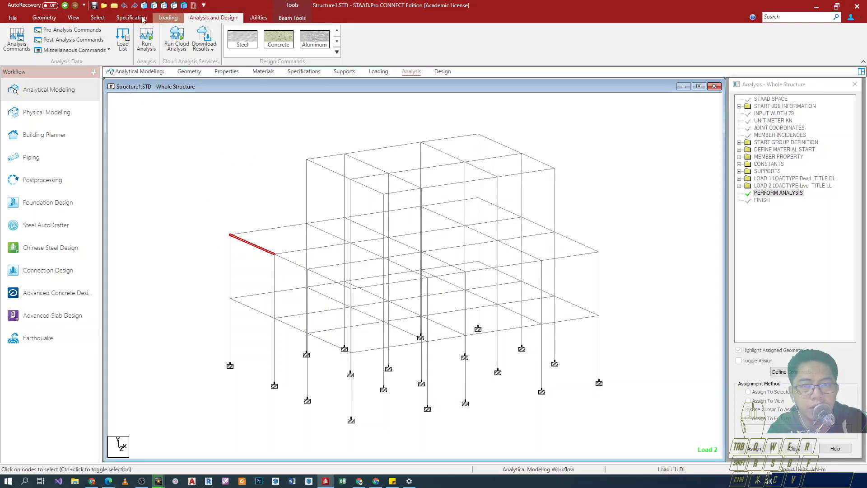
{"action": "left_click", "coordinate": [43, 17]}
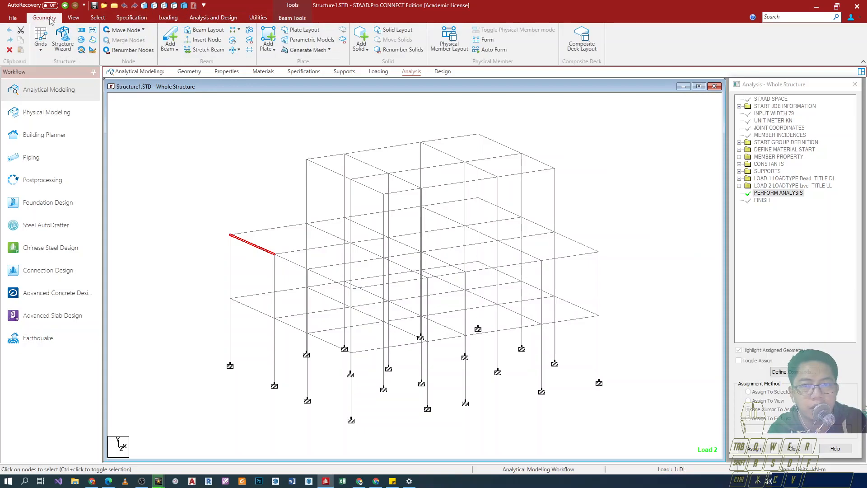
{"action": "left_click", "coordinate": [98, 17]}
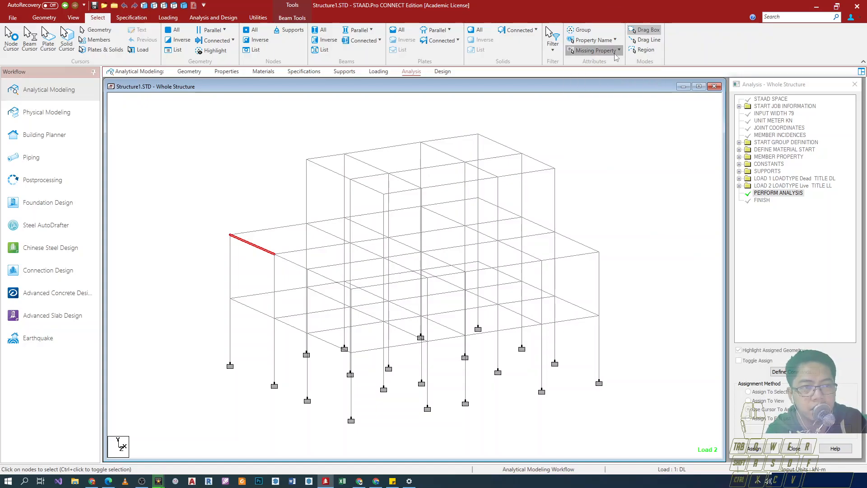
Run the Missing Elasticity check and acknowledge that no member lacks elasticity.
{"action": "left_click", "coordinate": [594, 50]}
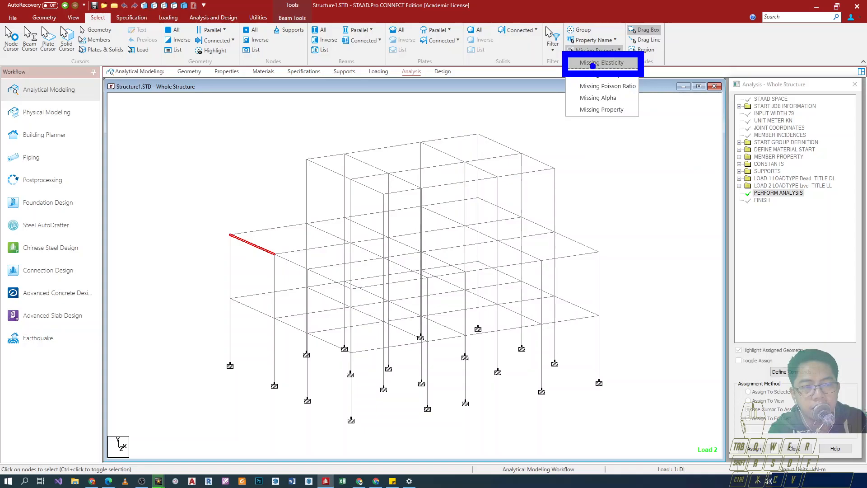
{"action": "left_click", "coordinate": [594, 50]}
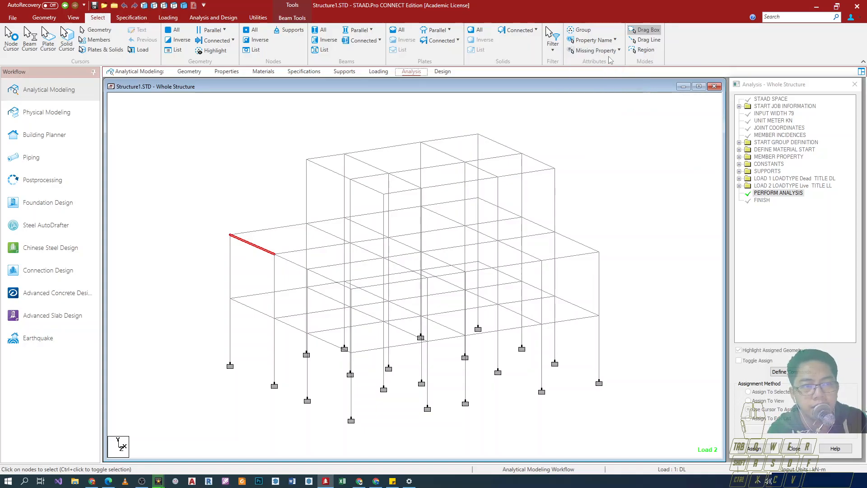
{"action": "left_click", "coordinate": [595, 50]}
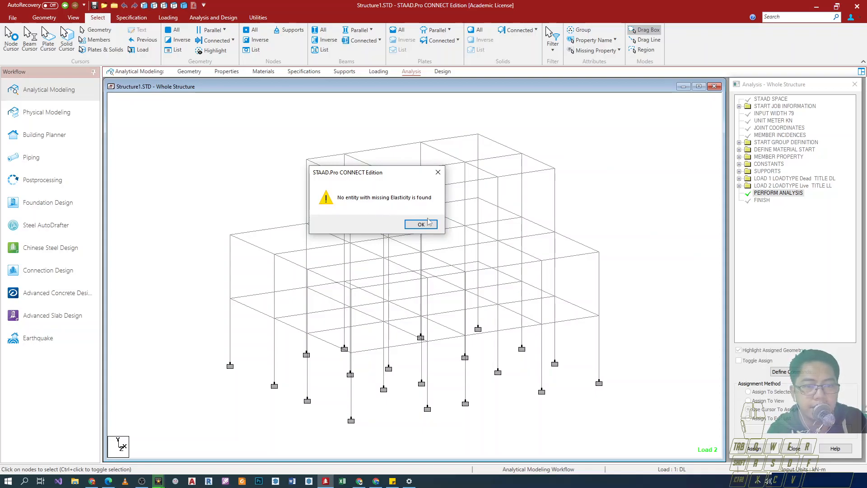
{"action": "left_click", "coordinate": [421, 224]}
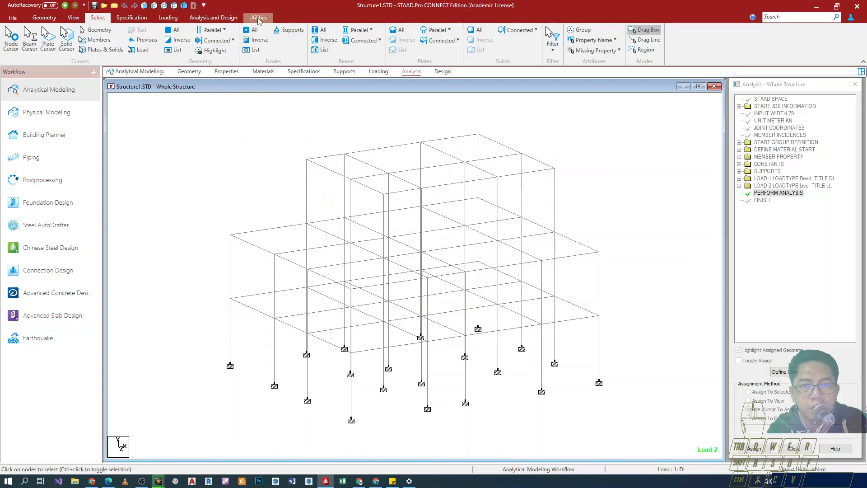
Run the structural analysis of the 3D frame and choose to view its output file.
{"action": "left_click", "coordinate": [258, 17]}
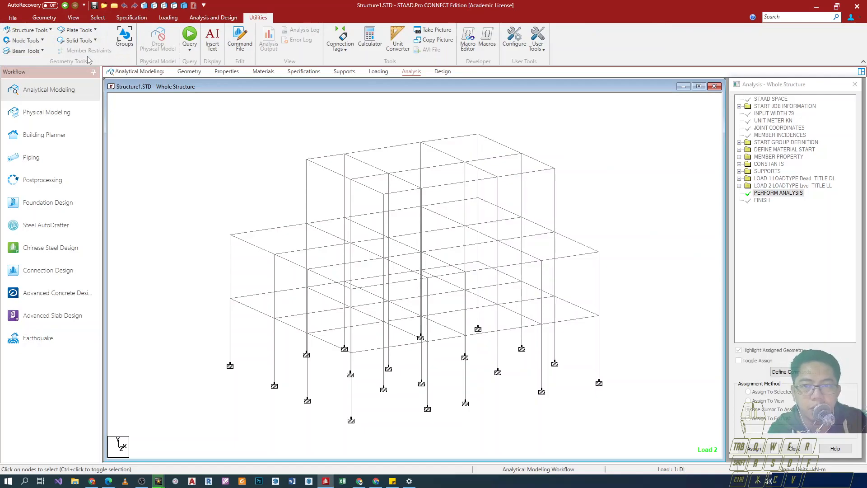
{"action": "left_click", "coordinate": [25, 51]}
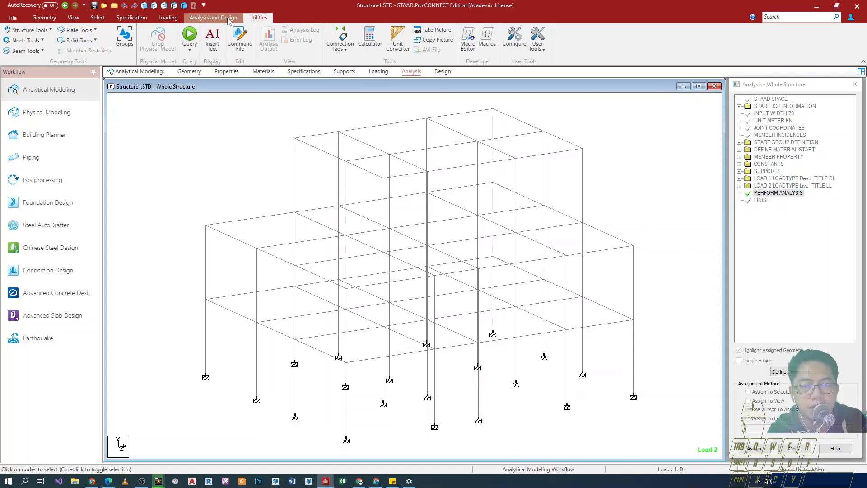
{"action": "left_click", "coordinate": [212, 17]}
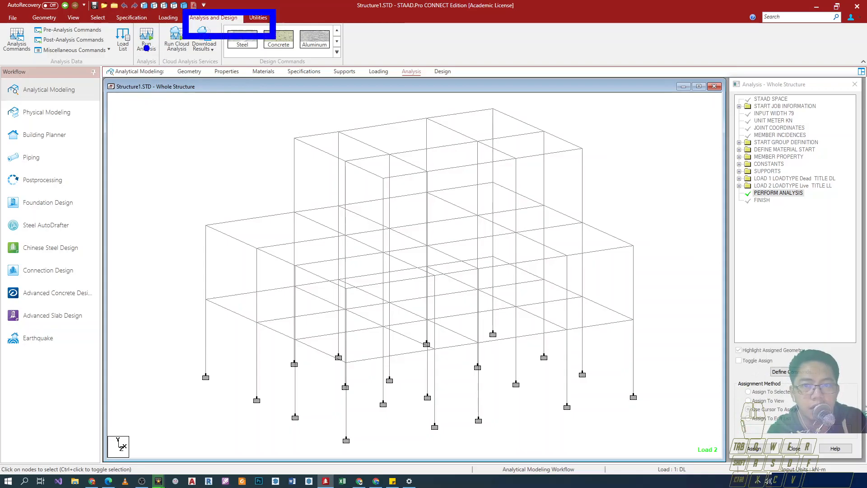
{"action": "left_click", "coordinate": [146, 39]}
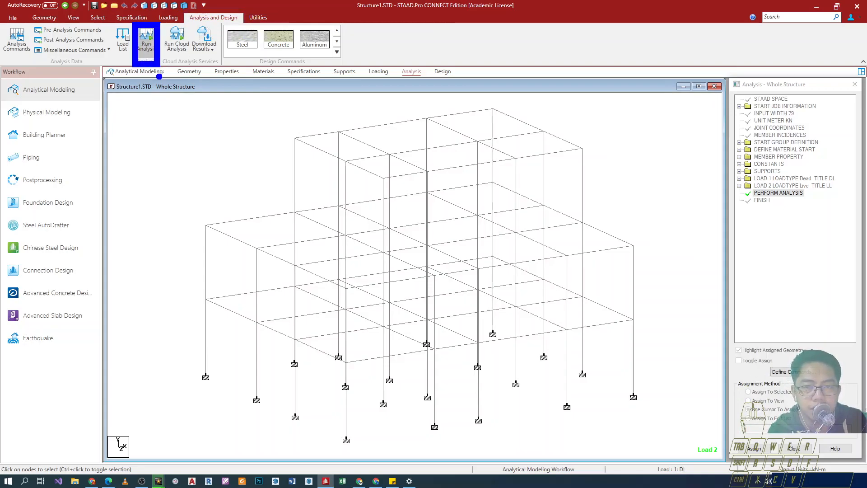
{"action": "mouse_move", "coordinate": [146, 39]}
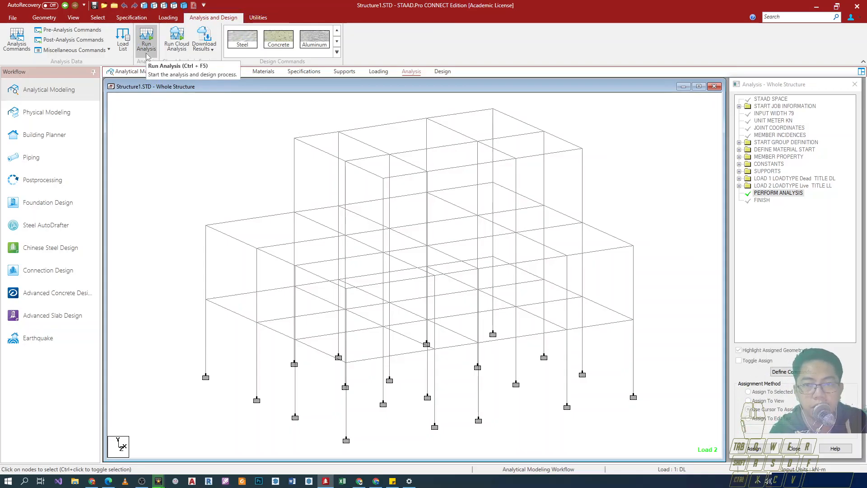
{"action": "left_click", "coordinate": [146, 39]}
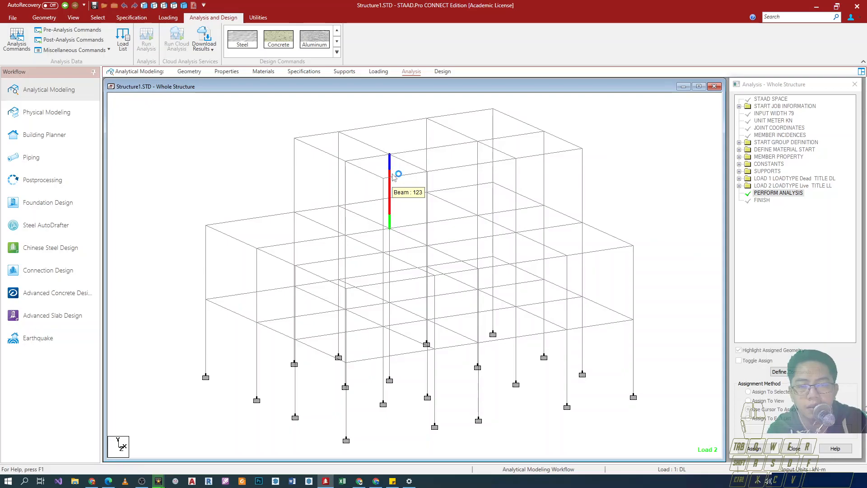
{"action": "left_click", "coordinate": [146, 39]}
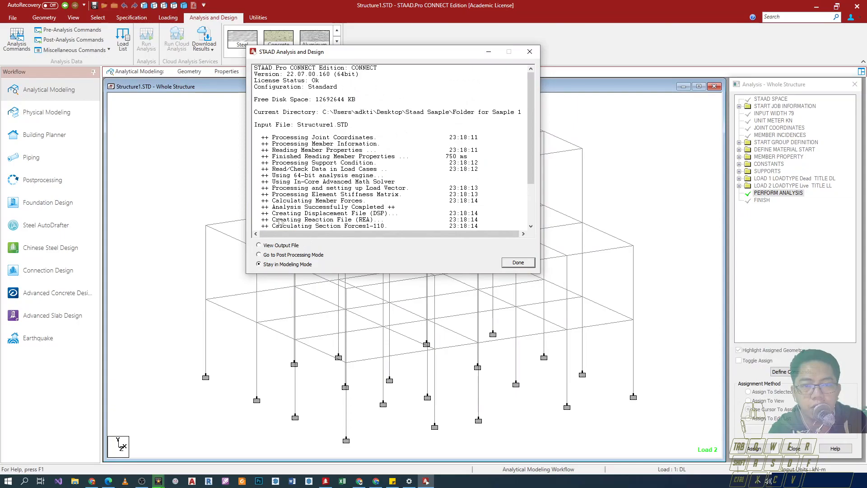
{"action": "left_click", "coordinate": [258, 245]}
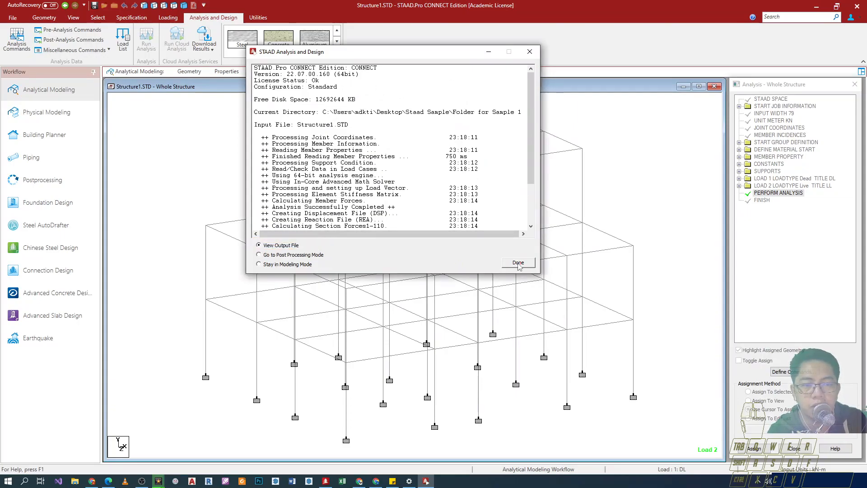
Finish to open Structure1.anl in the Viewer and scroll to the PROBLEM STATISTICS section.
{"action": "left_click", "coordinate": [517, 262]}
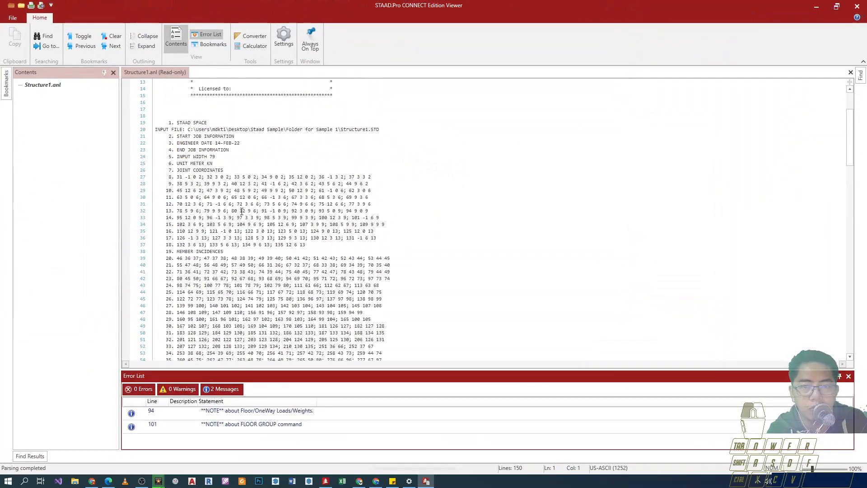
{"action": "scroll", "scroll_direction": "down", "scroll_amount": 3}
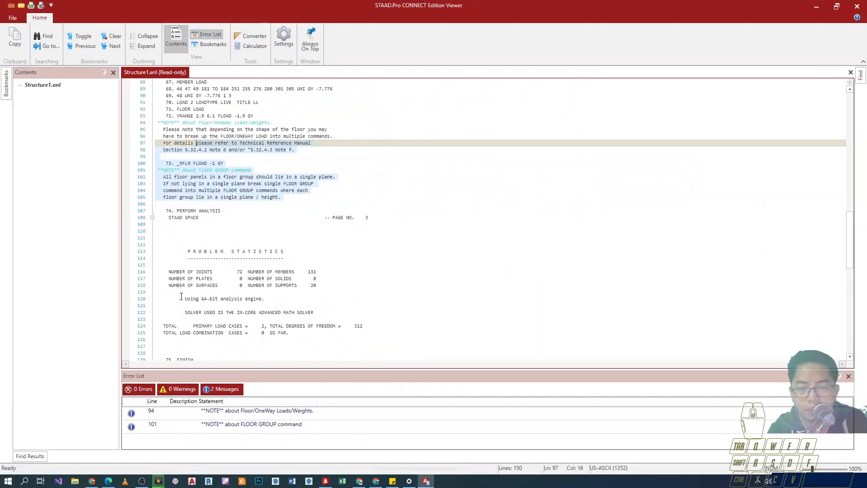
{"action": "scroll", "scroll_direction": "down", "scroll_amount": 3}
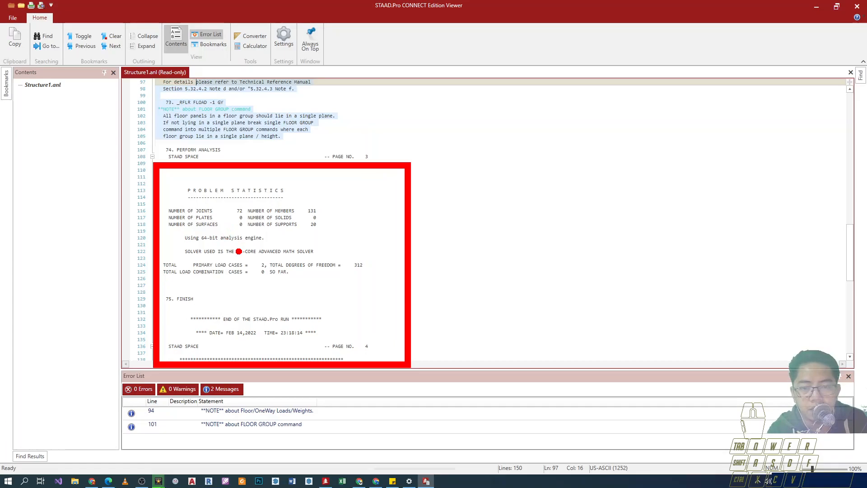
{"action": "mouse_move", "coordinate": [221, 272]}
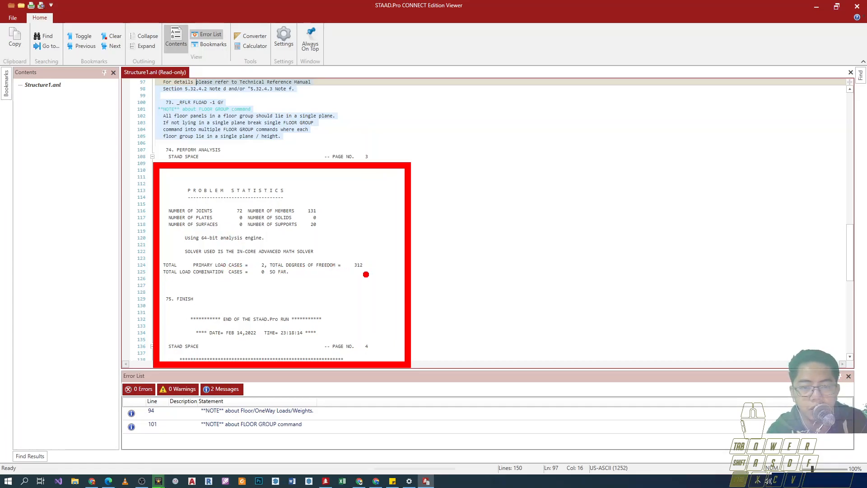
{"action": "mouse_move", "coordinate": [301, 325]}
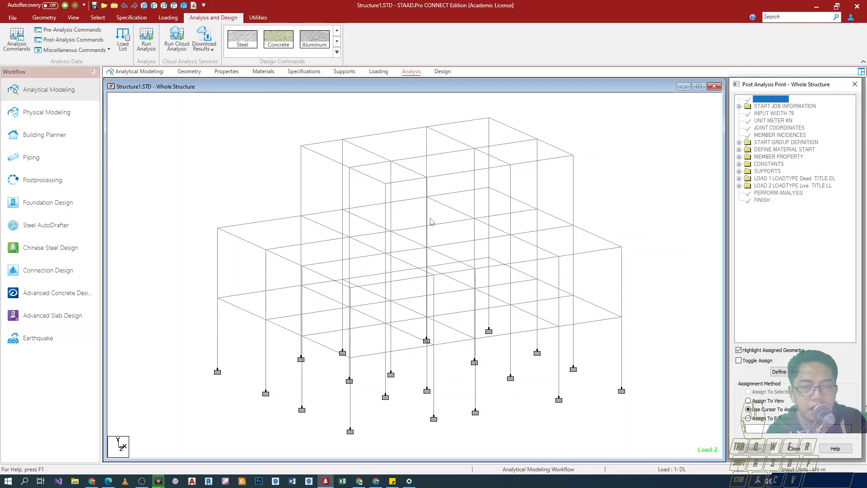
{"action": "mouse_move", "coordinate": [633, 346]}
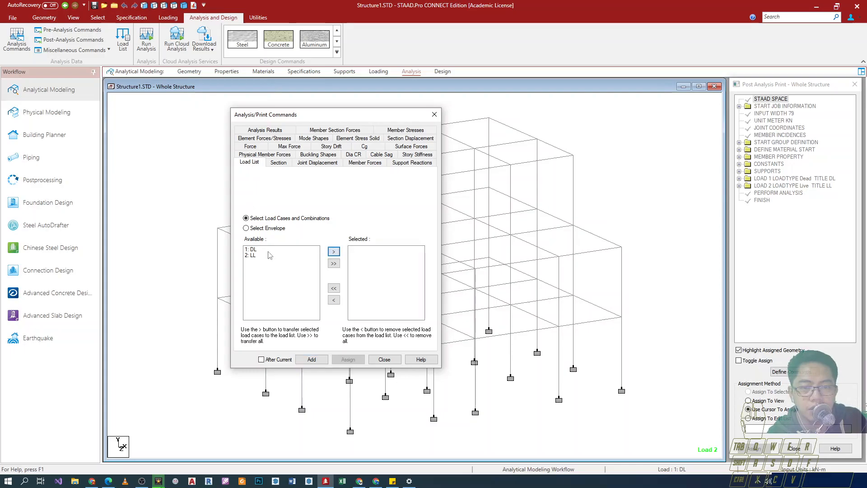
Add a load list covering both the DL and LL load cases.
{"action": "left_click", "coordinate": [333, 263]}
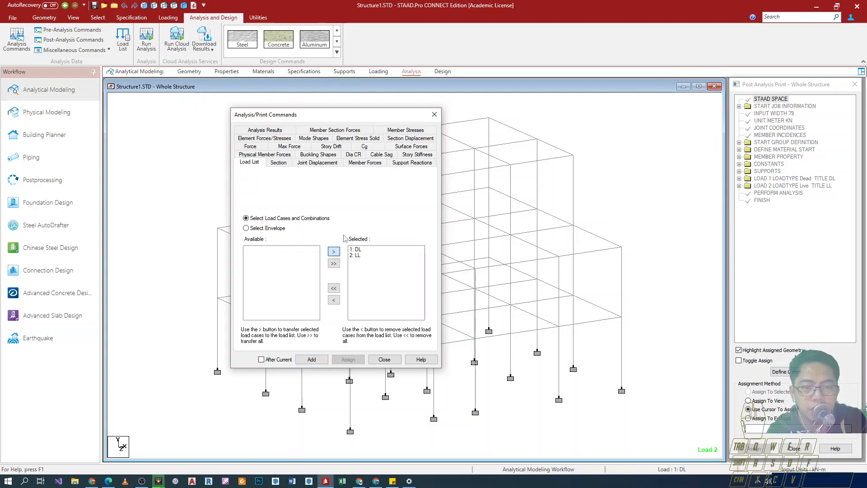
{"action": "left_click", "coordinate": [364, 255]}
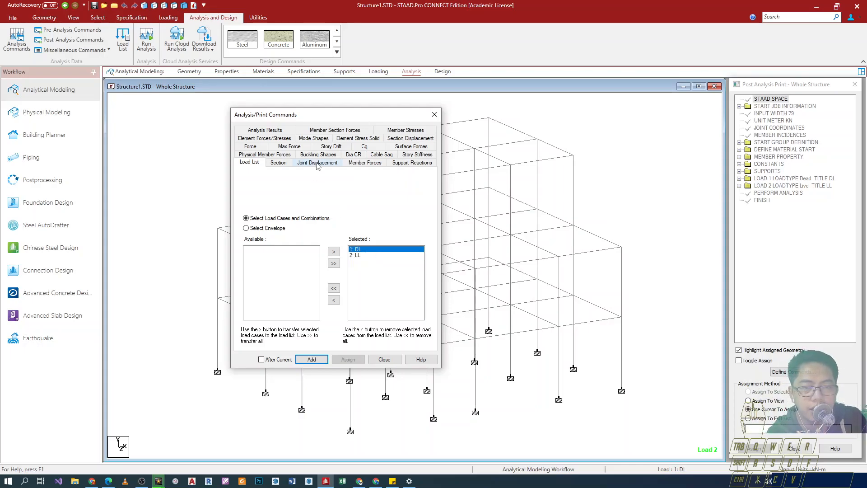
{"action": "left_click", "coordinate": [249, 162]}
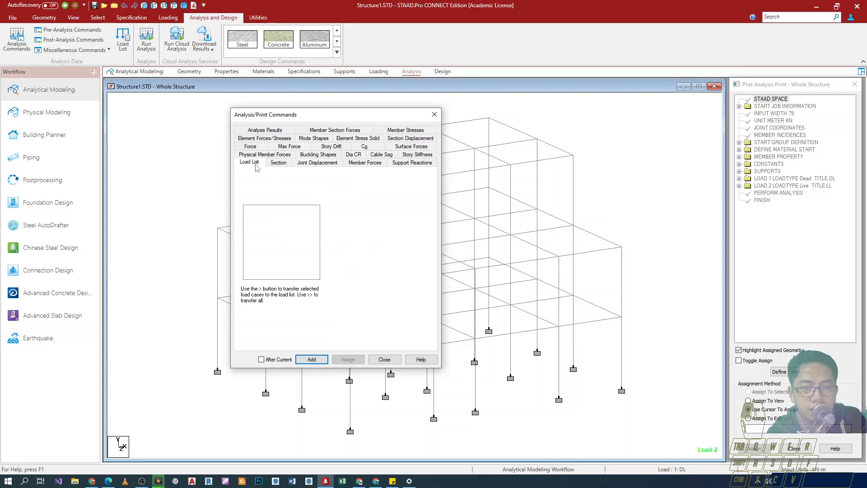
{"action": "left_click", "coordinate": [311, 360]}
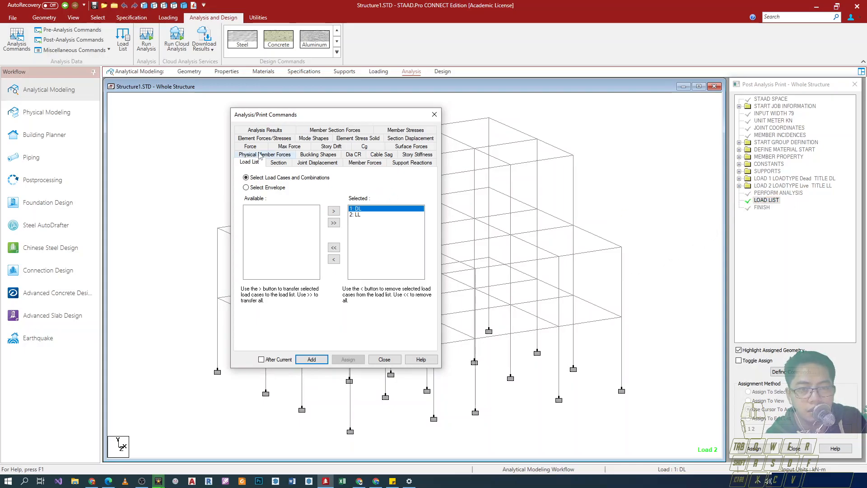
Add joint displacement and member force print commands to the input.
{"action": "left_click", "coordinate": [317, 162]}
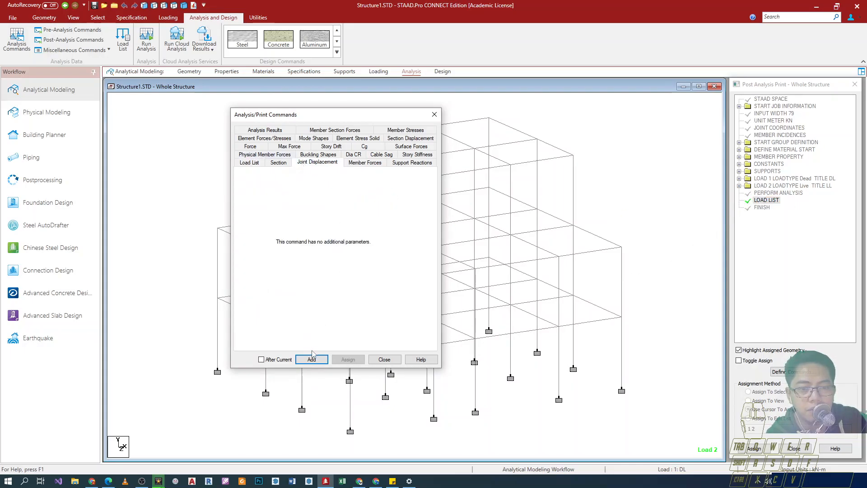
{"action": "left_click", "coordinate": [311, 359]}
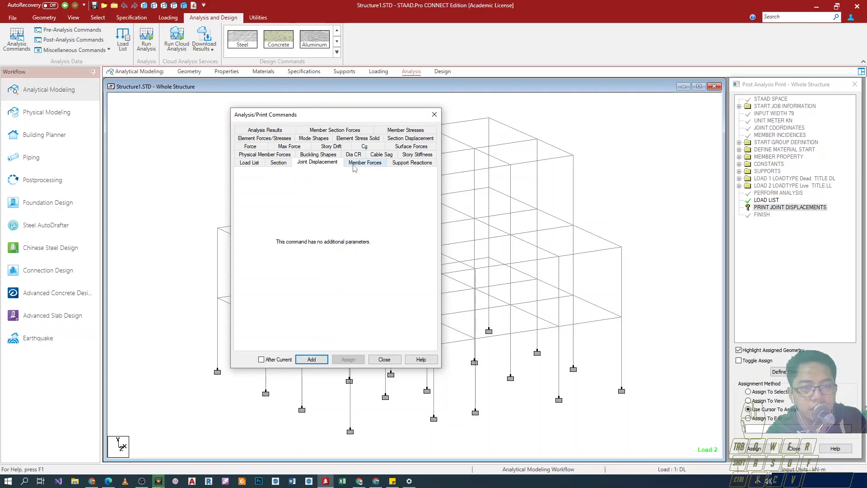
{"action": "left_click", "coordinate": [364, 162]}
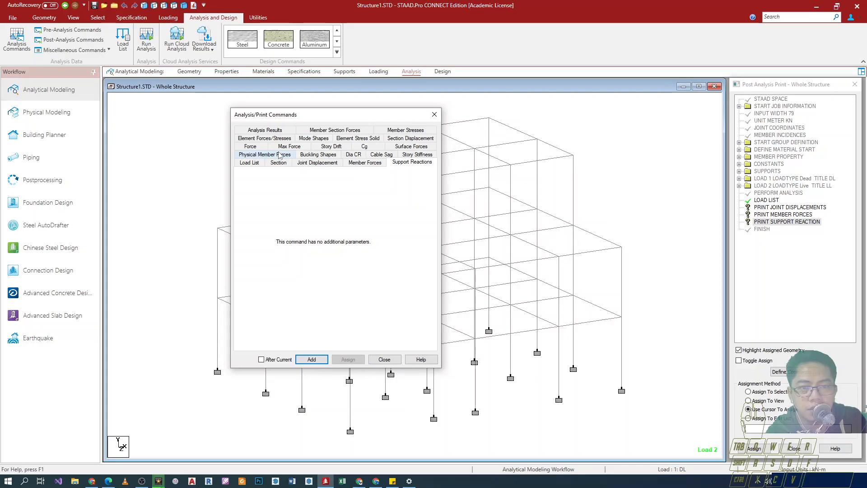
{"action": "left_click", "coordinate": [331, 154]}
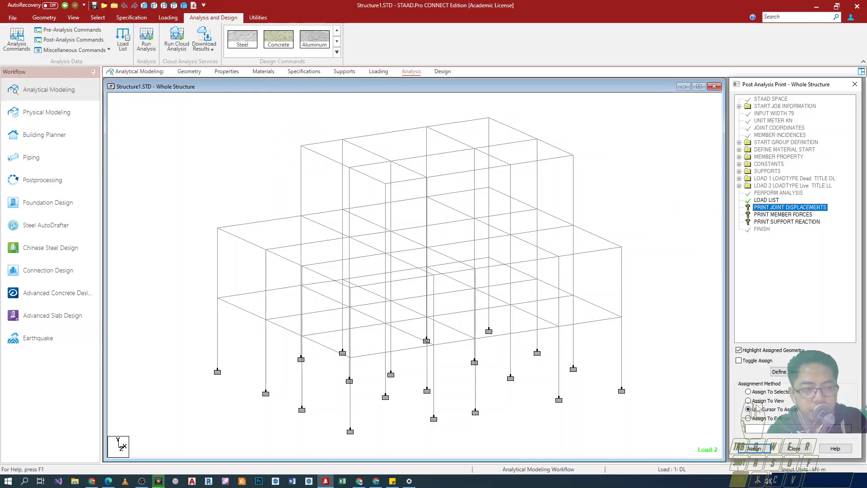
Assign joint displacement to the top corner joint, member forces to the front-left lower column, then pick support reactions.
{"action": "left_click", "coordinate": [748, 409]}
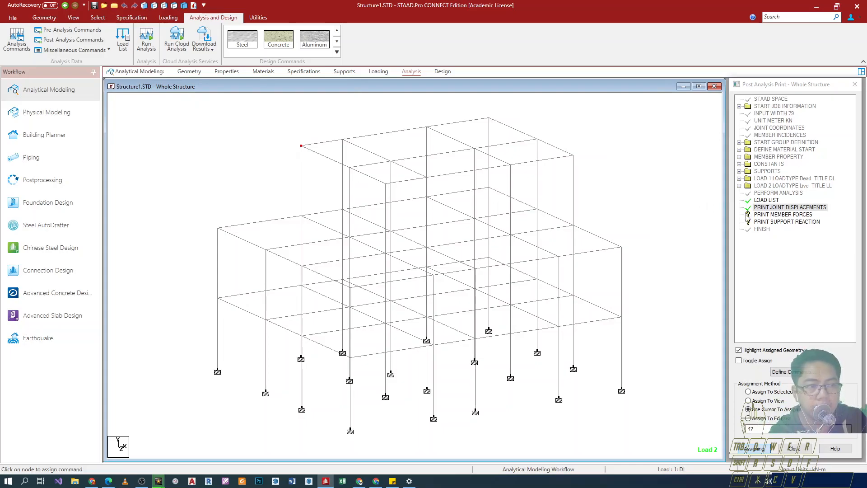
{"action": "left_click", "coordinate": [784, 214]}
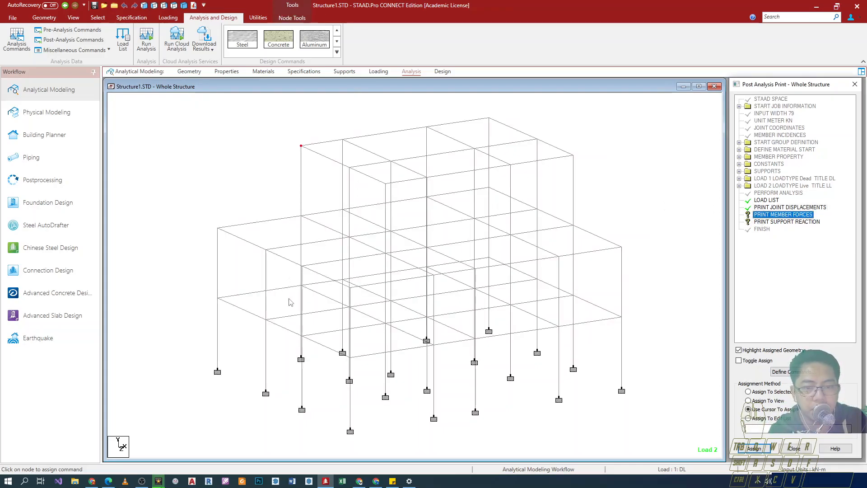
{"action": "left_click", "coordinate": [216, 335]}
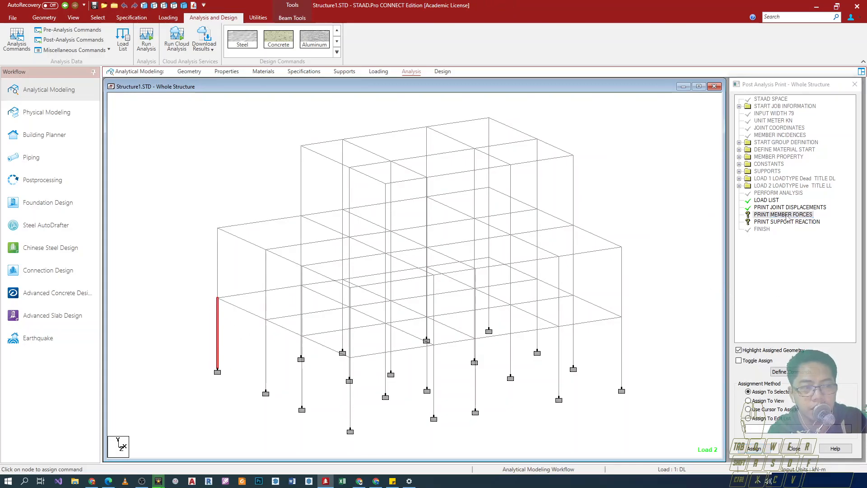
{"action": "left_click", "coordinate": [783, 214]}
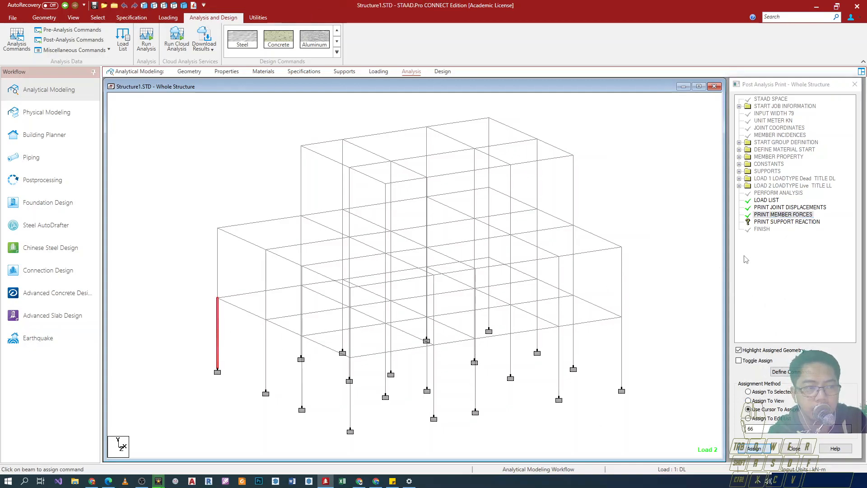
{"action": "left_click", "coordinate": [786, 222]}
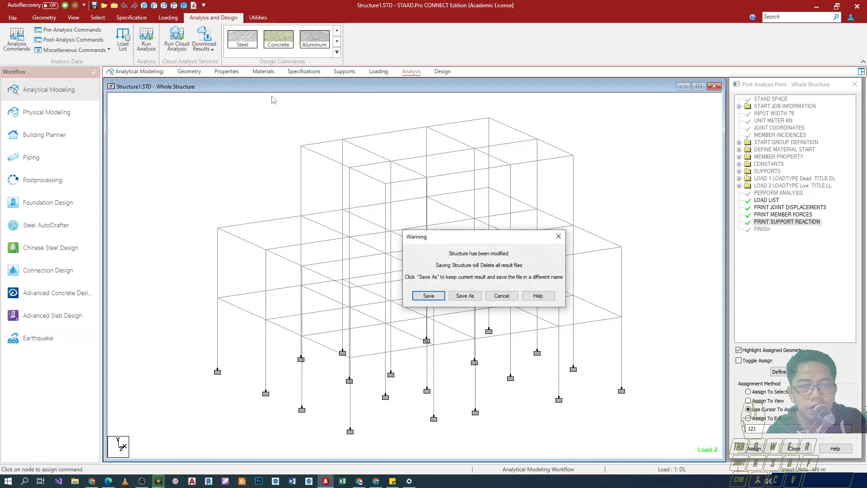
Save the modified model for the re-run and choose to view the new output file.
{"action": "left_click", "coordinate": [428, 295]}
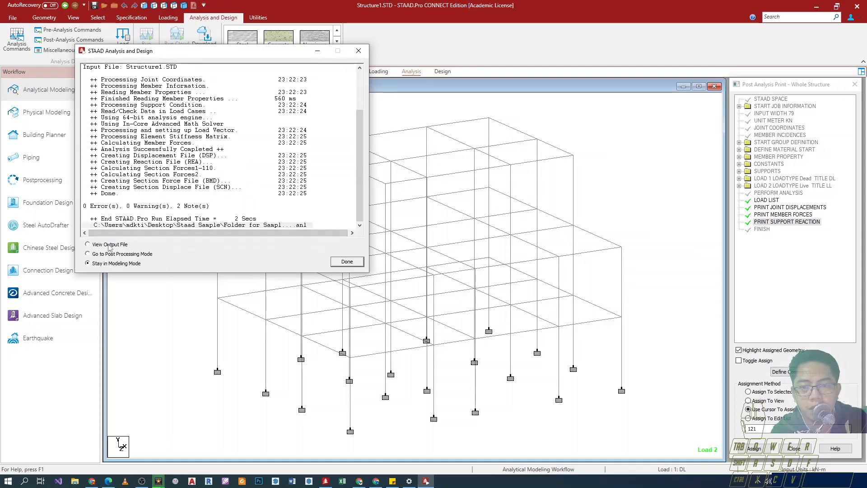
{"action": "left_click", "coordinate": [347, 261]}
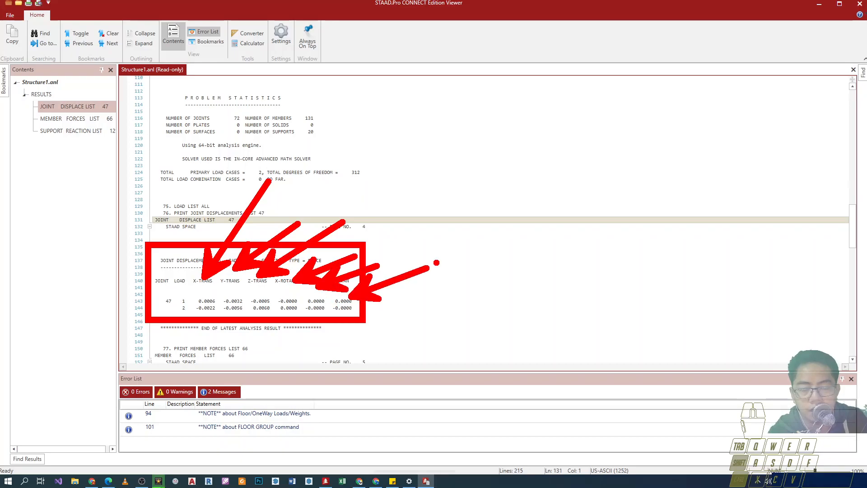
Jump through the report's member end forces and support reaction results.
{"action": "left_click", "coordinate": [72, 118]}
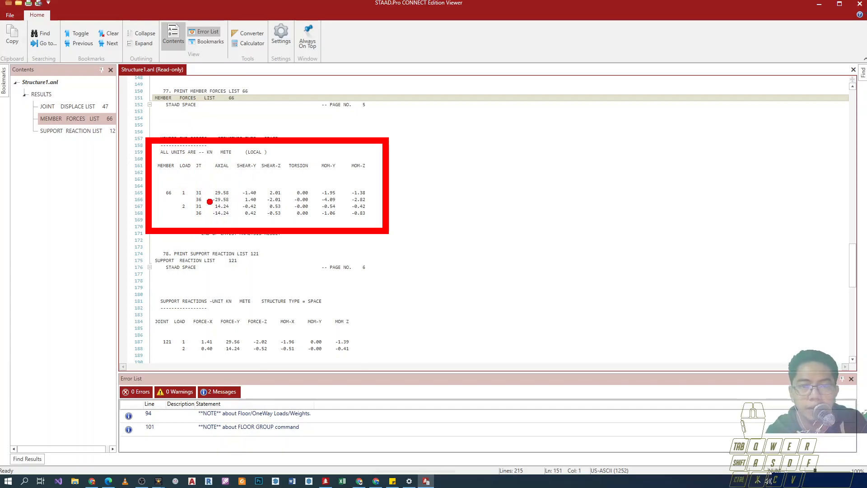
{"action": "mouse_move", "coordinate": [91, 133]}
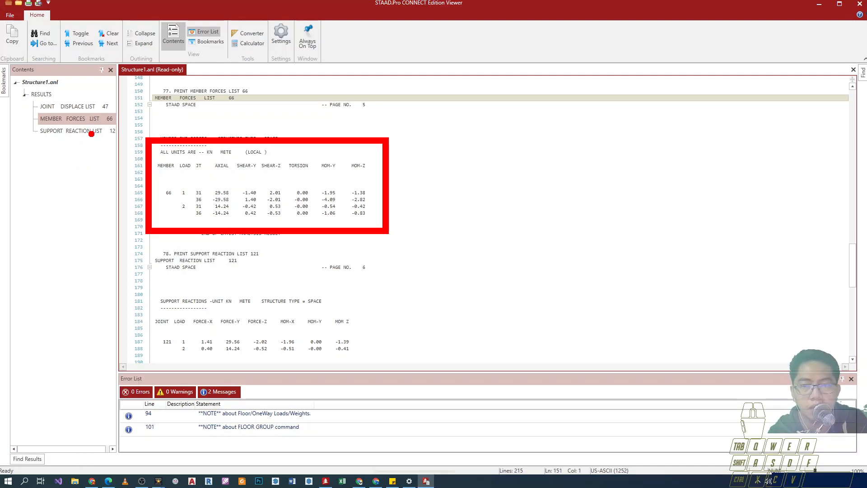
{"action": "left_click", "coordinate": [70, 130]}
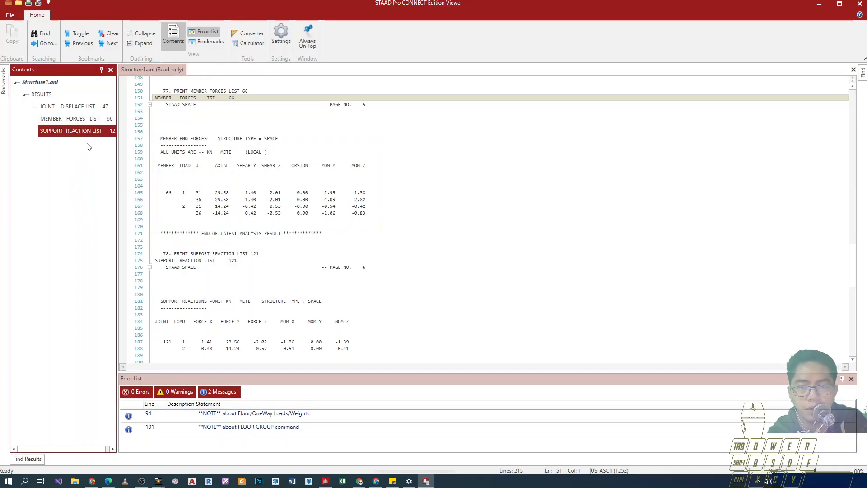
{"action": "left_click", "coordinate": [71, 131]}
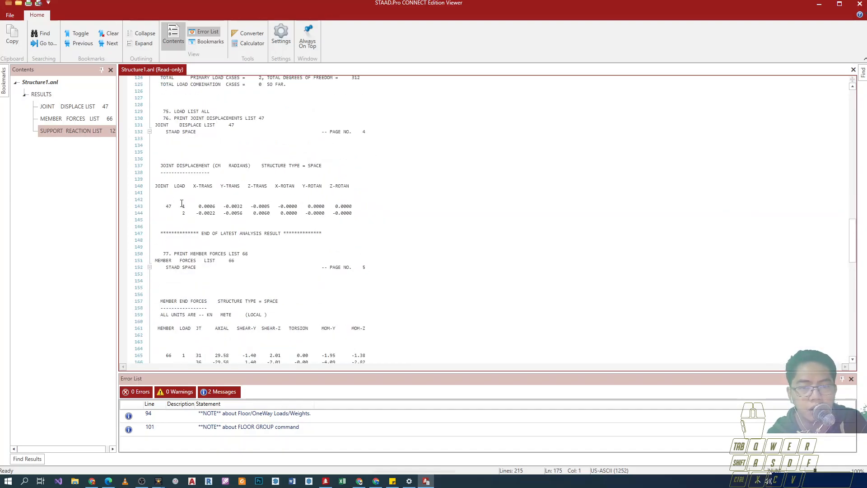
{"action": "left_click", "coordinate": [70, 130]}
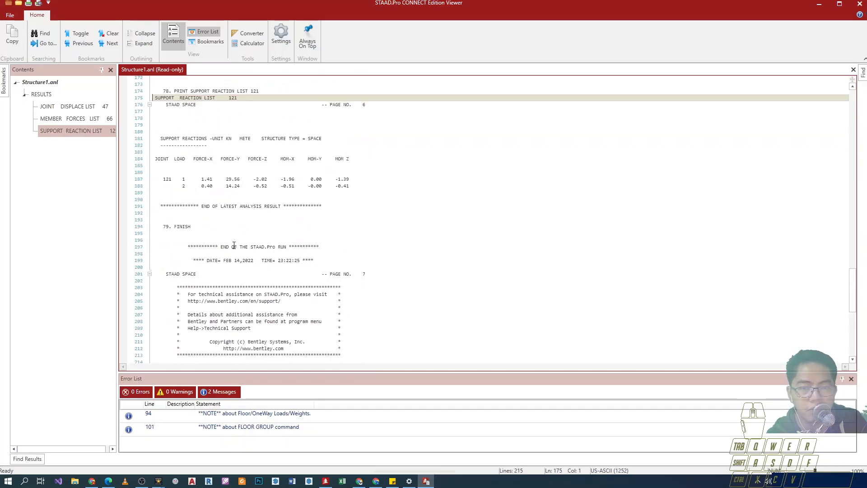
Scroll to the end of the Structure1.anl output report.
{"action": "scroll", "scroll_direction": "down", "scroll_amount": 3}
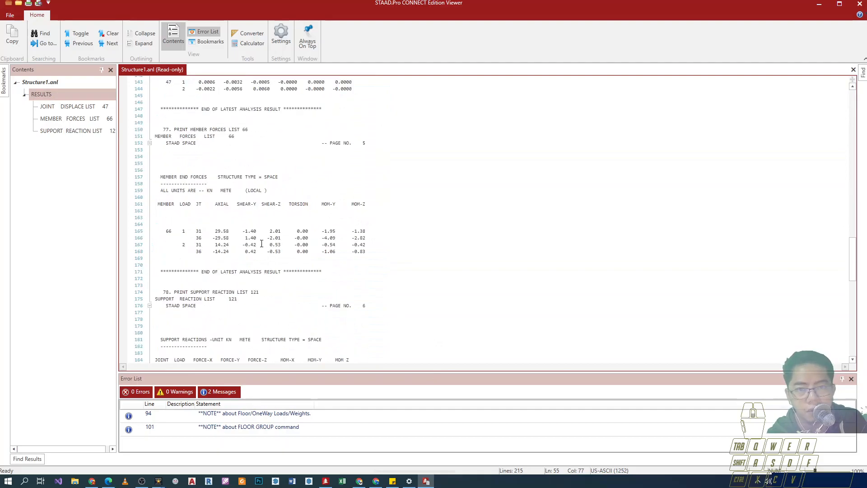
{"action": "scroll", "scroll_direction": "down", "scroll_amount": 3}
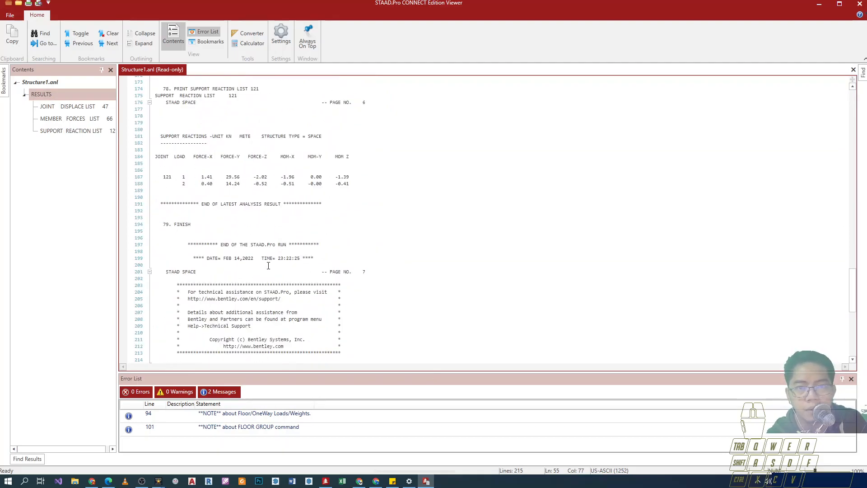
{"action": "mouse_move", "coordinate": [341, 266]}
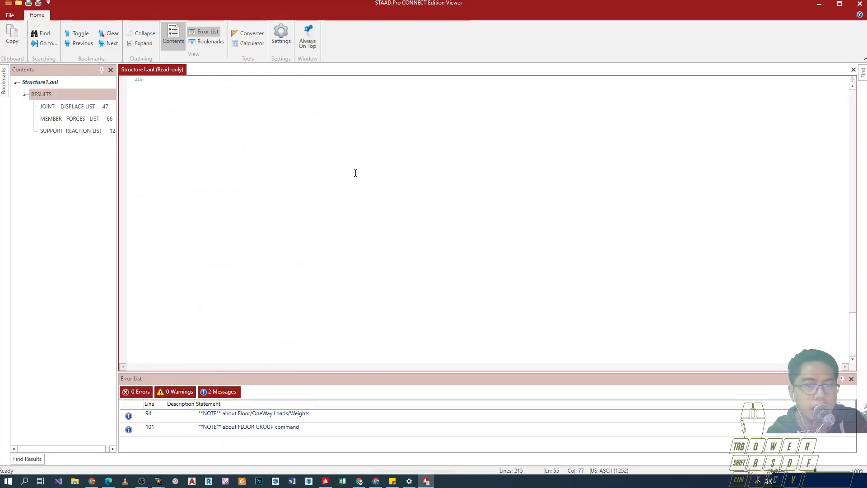
{"action": "scroll", "scroll_direction": "down", "scroll_amount": 3}
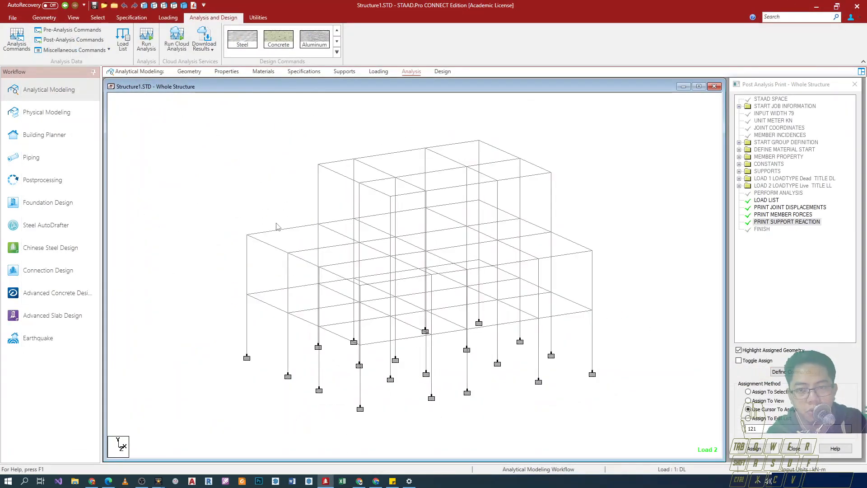
{"action": "mouse_move", "coordinate": [31, 157]}
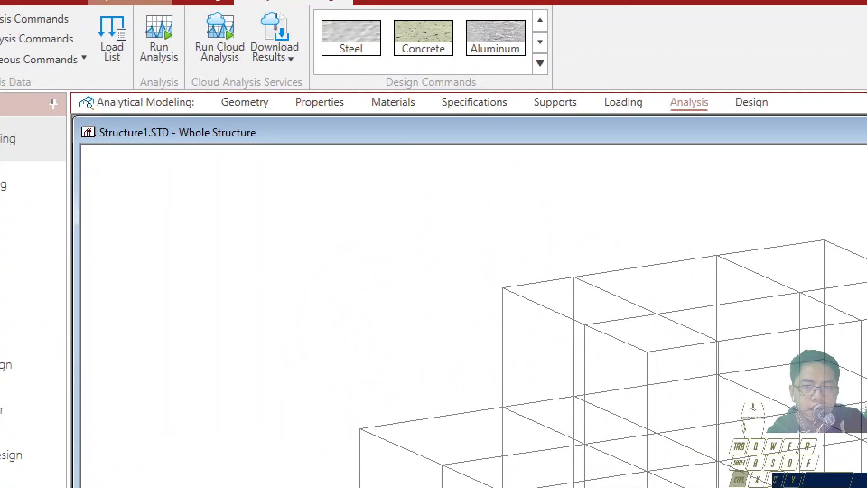
{"action": "left_click", "coordinate": [158, 37]}
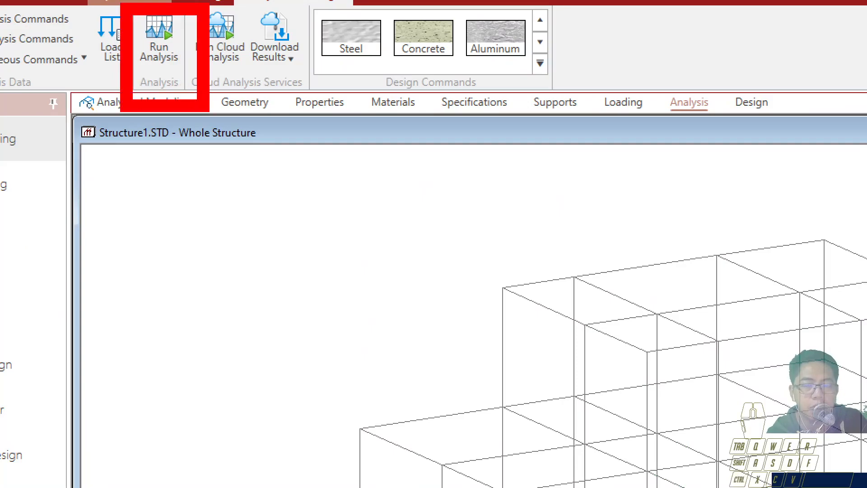
{"action": "left_click", "coordinate": [159, 51]}
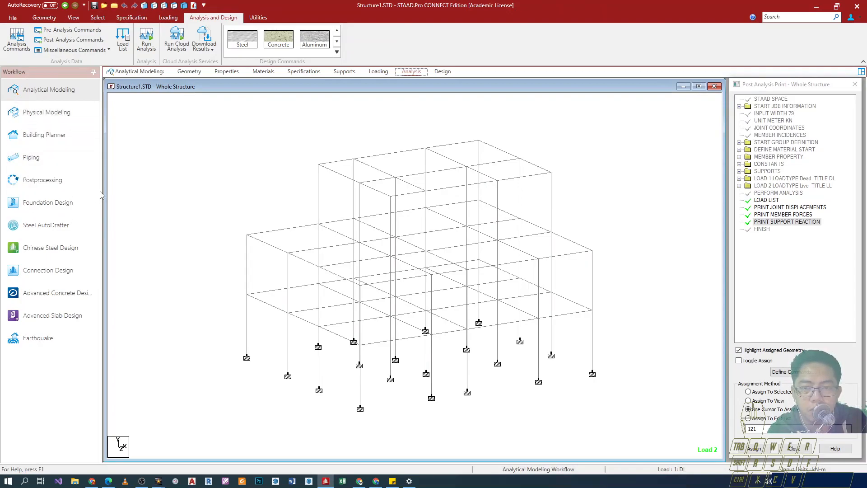
Enter Postprocessing with both load cases, show displacements, then the support reactions.
{"action": "left_click", "coordinate": [42, 180]}
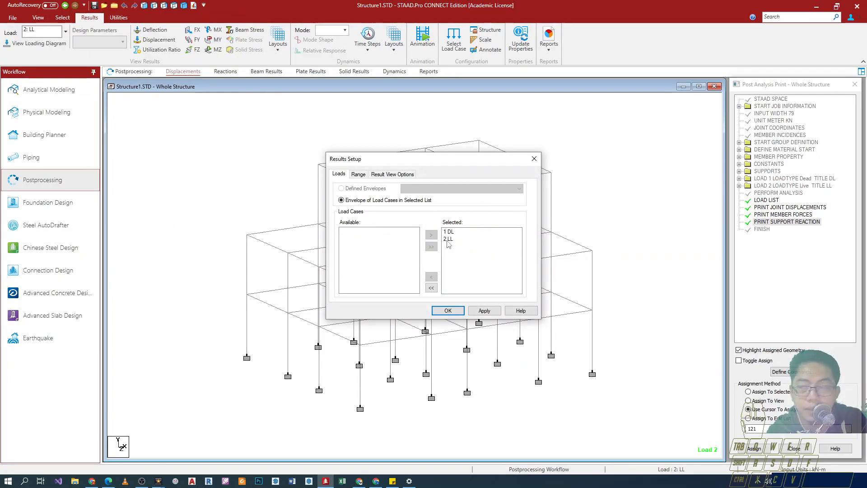
{"action": "left_click", "coordinate": [448, 311]}
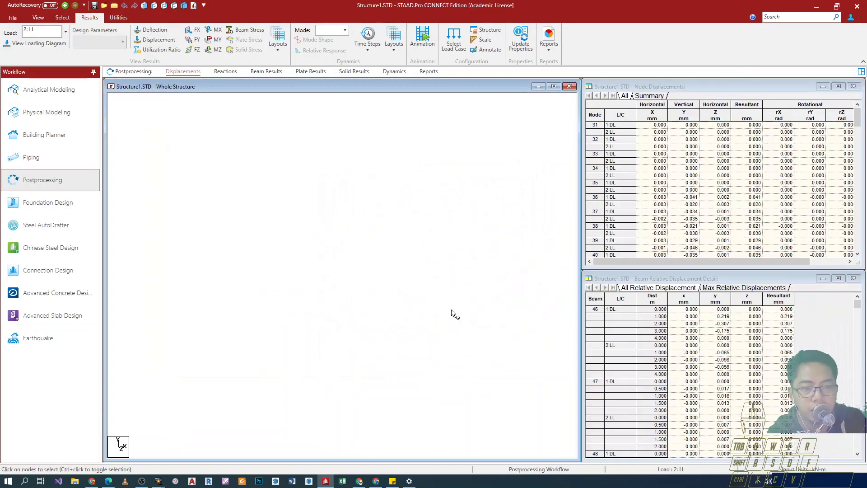
{"action": "left_click", "coordinate": [160, 39]}
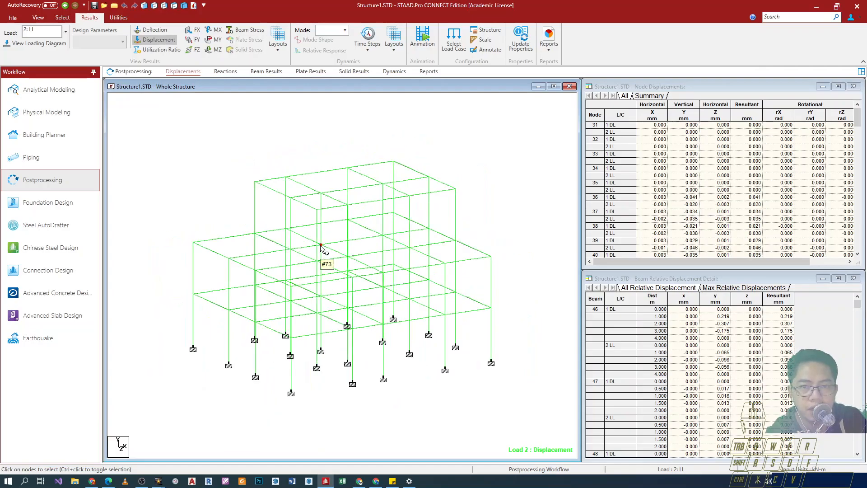
{"action": "mouse_move", "coordinate": [404, 230]}
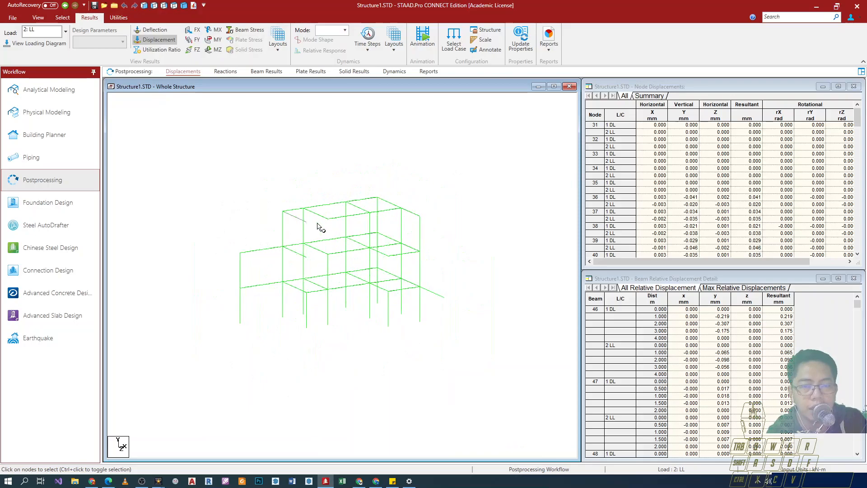
{"action": "left_click", "coordinate": [225, 71]}
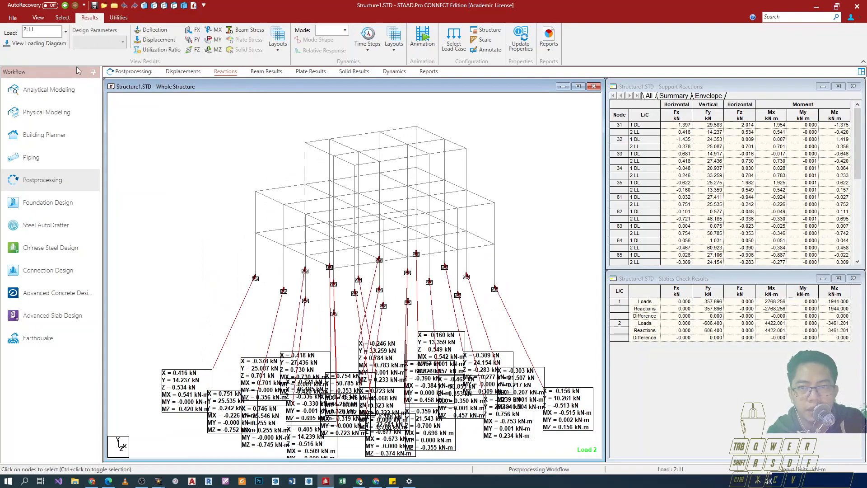
Drag crowded reaction labels apart with the label cursor, then return to displacements.
{"action": "left_click", "coordinate": [62, 17]}
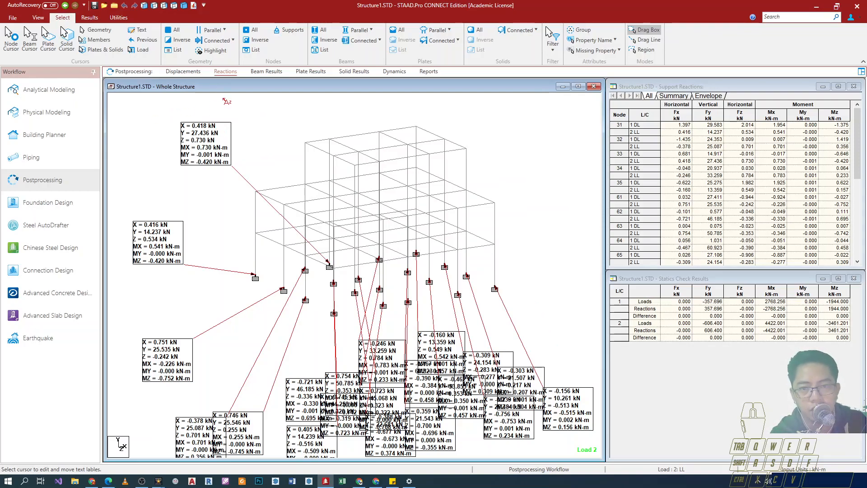
{"action": "mouse_move", "coordinate": [209, 85]}
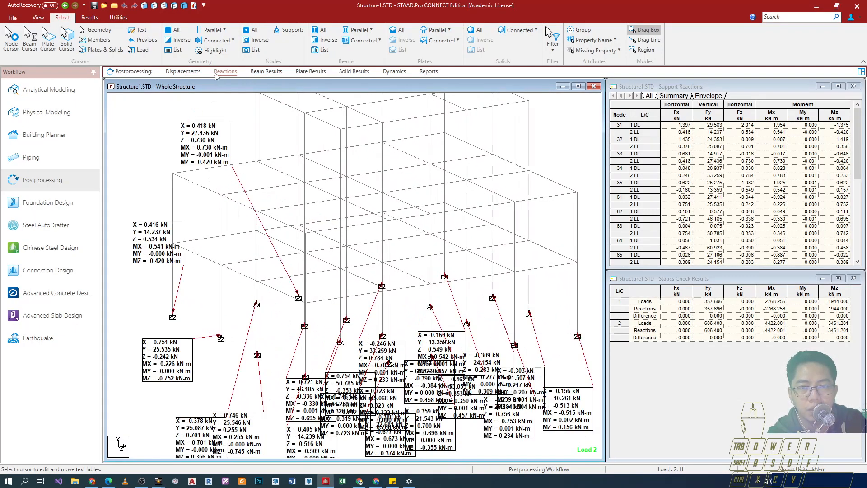
{"action": "left_click", "coordinate": [183, 71]}
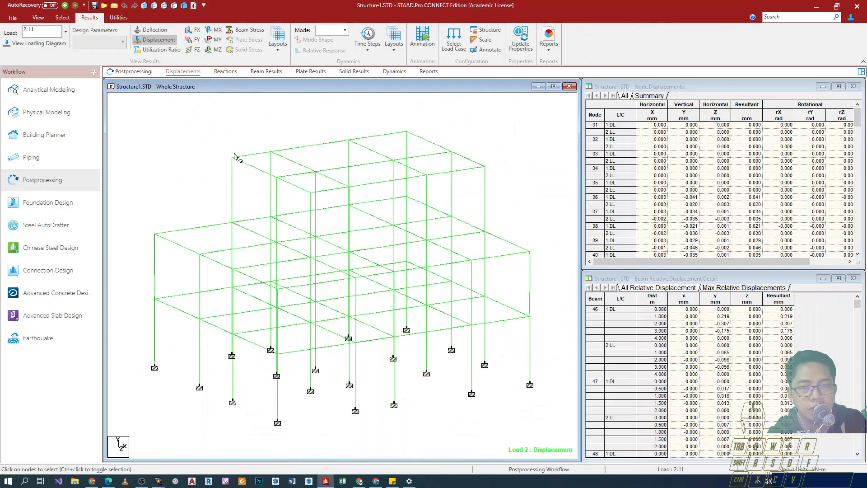
Select node 47 to show its DL and LL displacements in the table.
{"action": "left_click", "coordinate": [233, 158]}
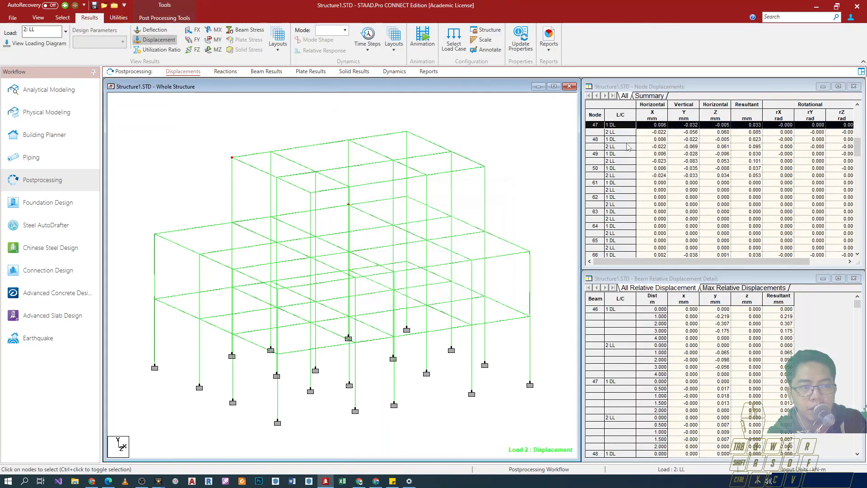
{"action": "mouse_move", "coordinate": [808, 125]}
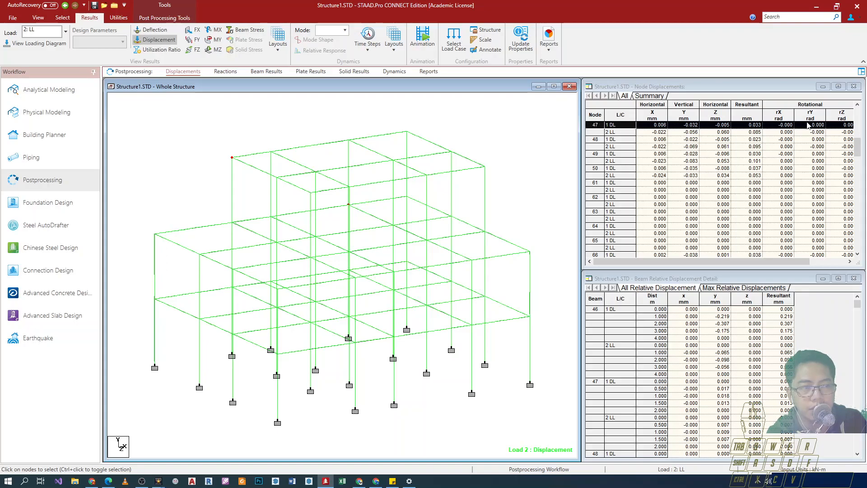
{"action": "mouse_move", "coordinate": [736, 131]}
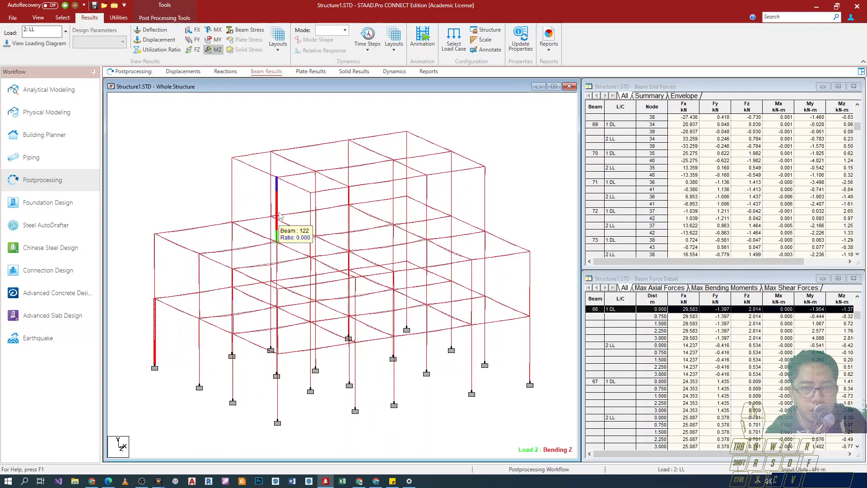
Try Plate Results, dismiss the notice, and switch between Reactions, Displacements and Beam Results.
{"action": "left_click", "coordinate": [310, 70]}
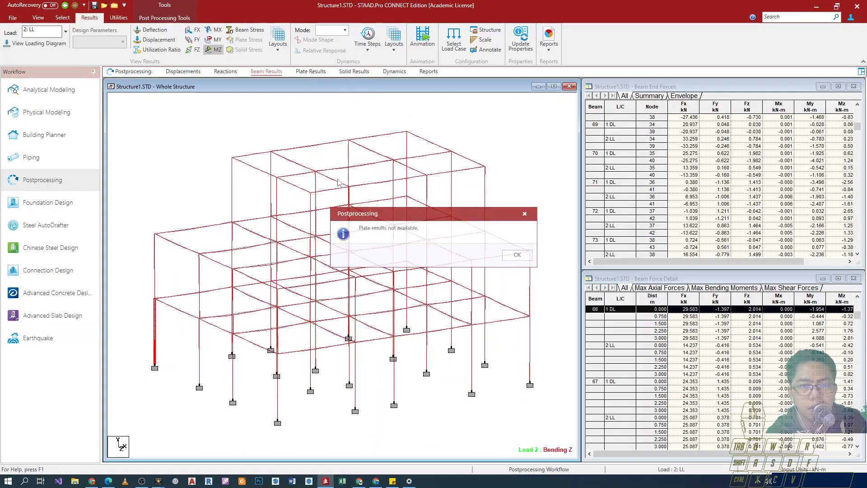
{"action": "left_click", "coordinate": [516, 254]}
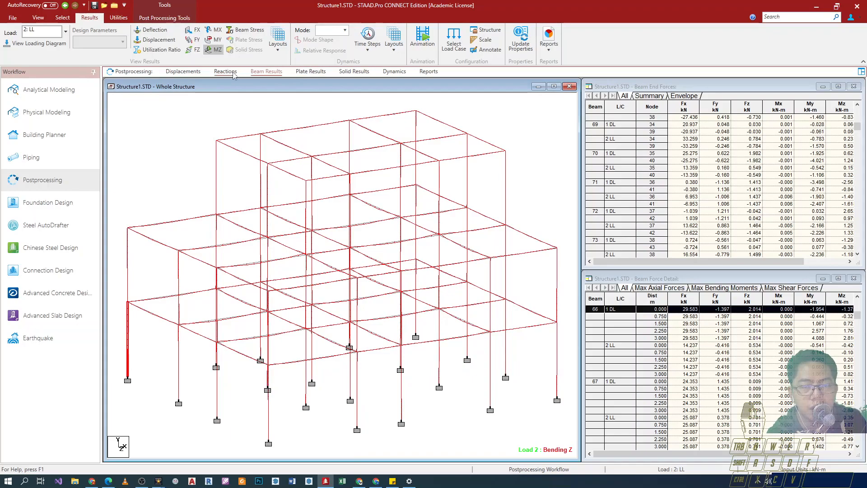
{"action": "left_click", "coordinate": [225, 71]}
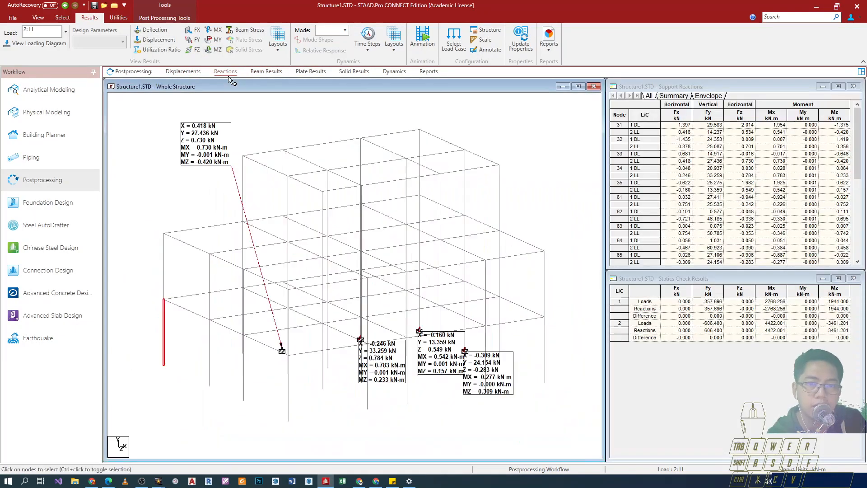
{"action": "left_click", "coordinate": [266, 71]}
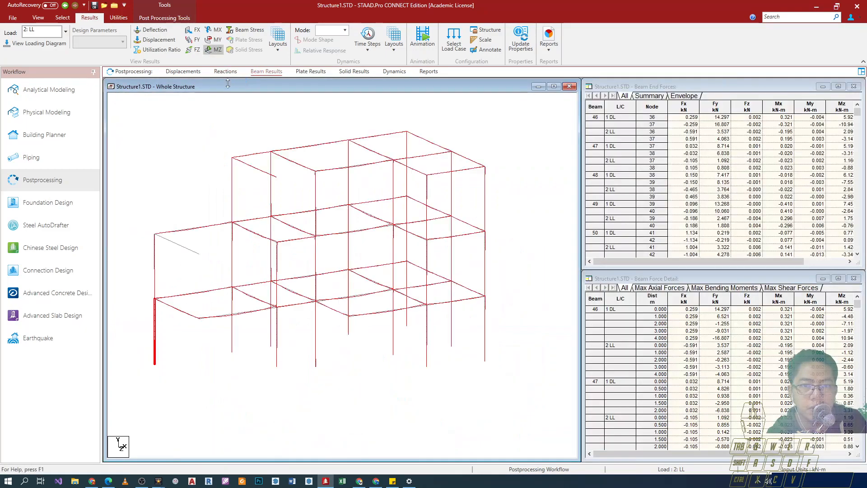
{"action": "left_click", "coordinate": [183, 70]}
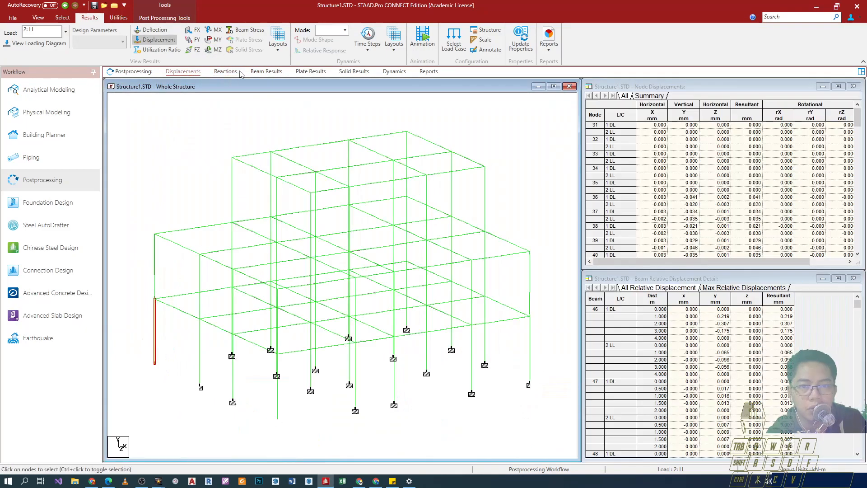
{"action": "left_click", "coordinate": [266, 71]}
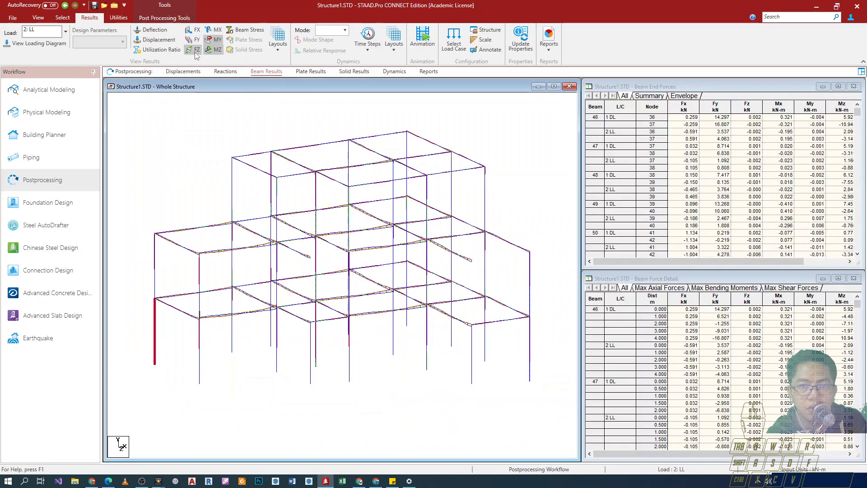
Show the FZ, FY, MZ and MY diagrams for load 2, then clear all force diagrams.
{"action": "left_click", "coordinate": [196, 49]}
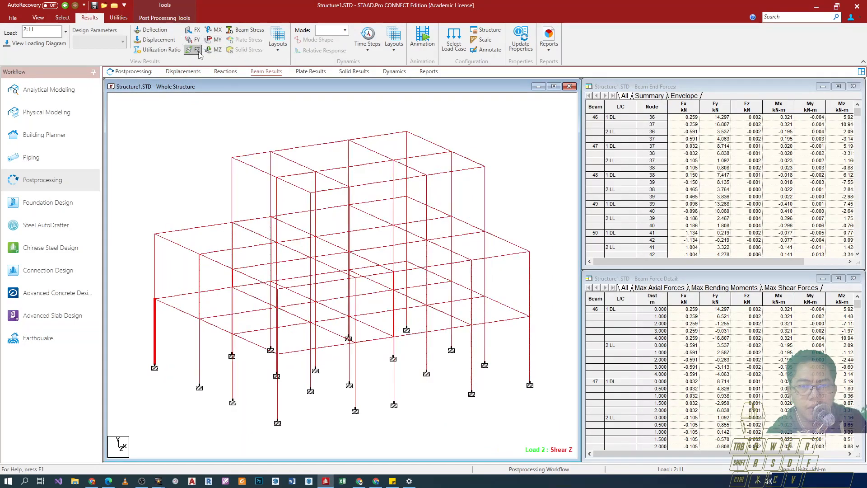
{"action": "left_click", "coordinate": [193, 50]}
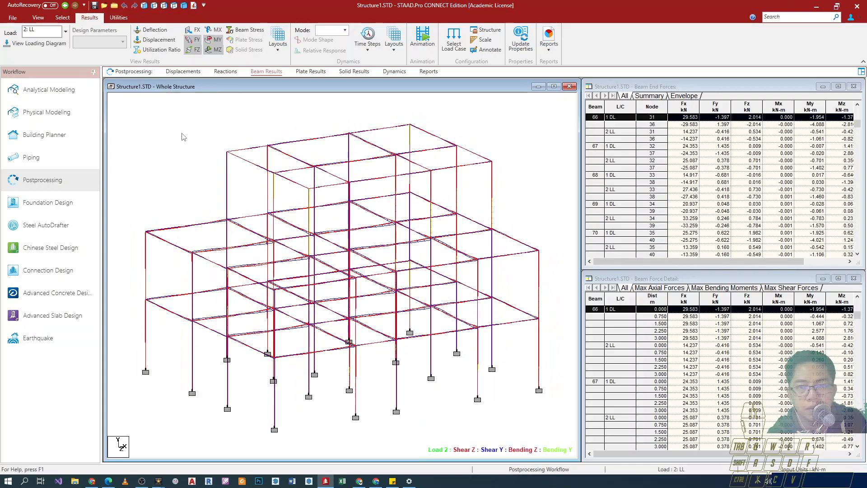
{"action": "left_click", "coordinate": [207, 40]}
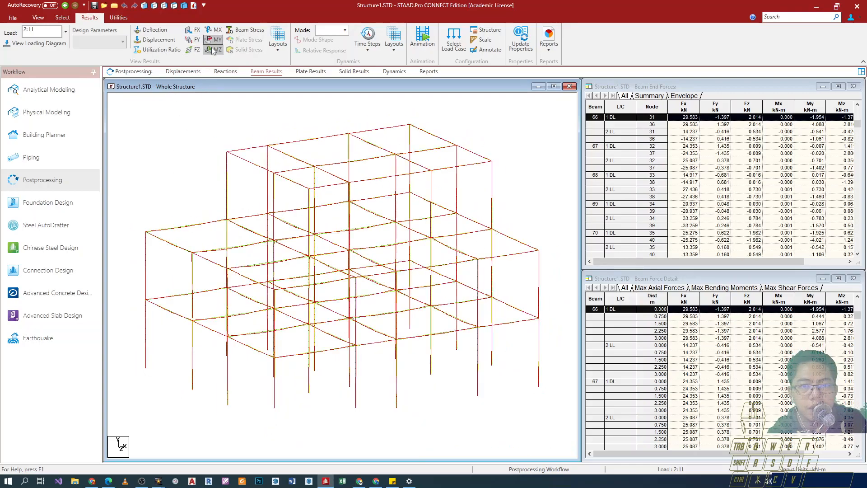
{"action": "left_click", "coordinate": [213, 49]}
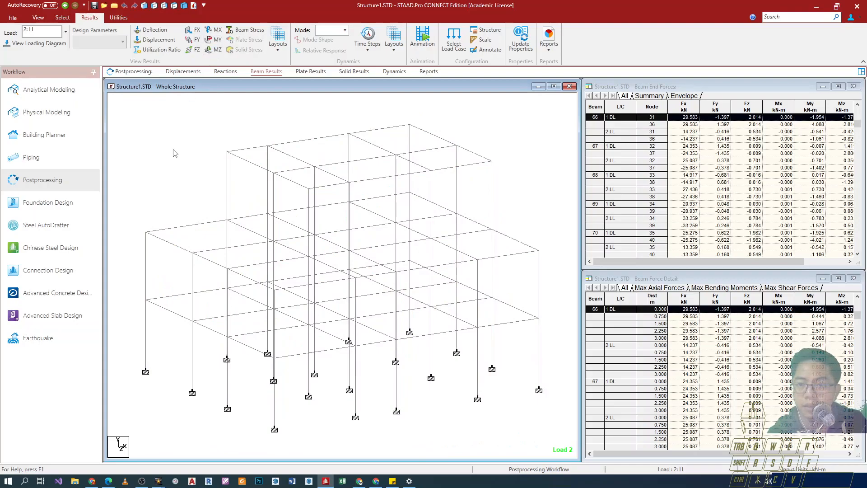